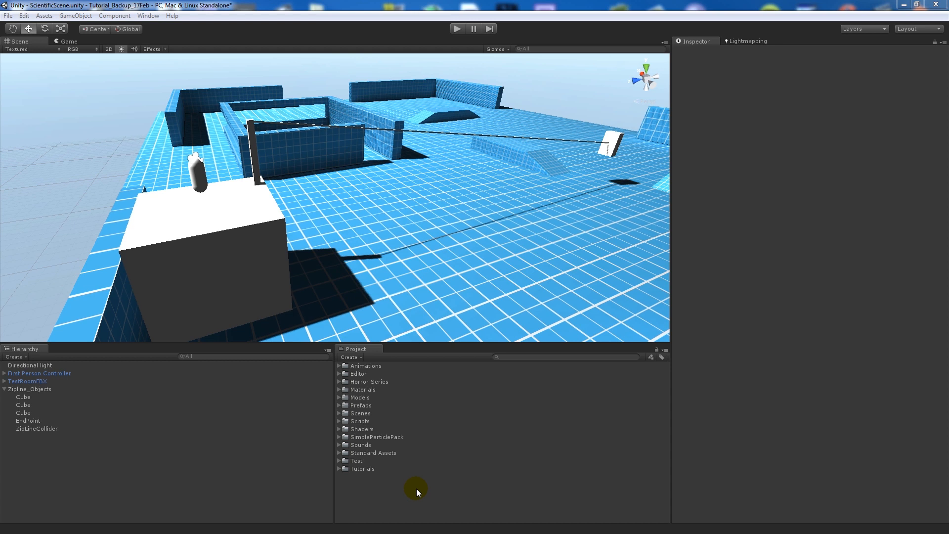
mouse_move(309, 313)
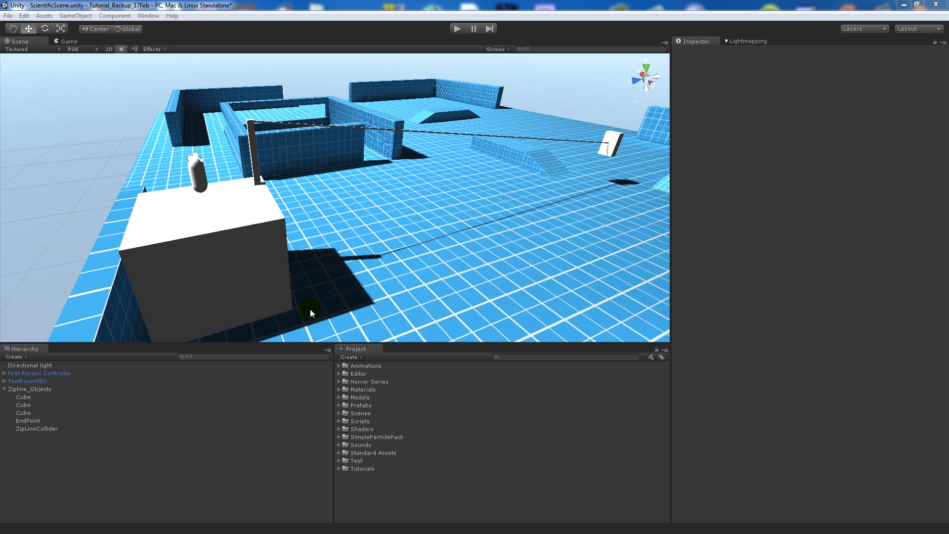
mouse_move(125, 358)
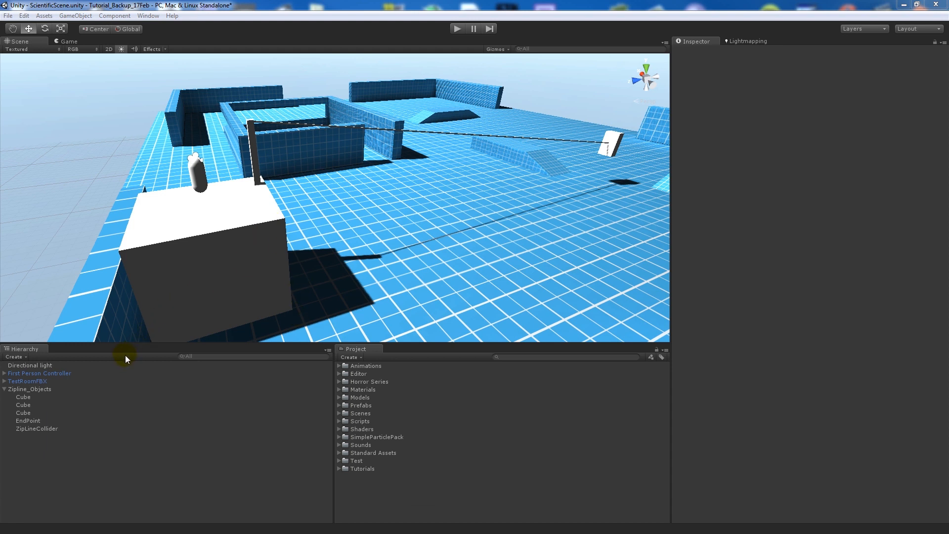
Inspect the white box, the zipline trigger collider and the EndPoint object in the scene
click(39, 373)
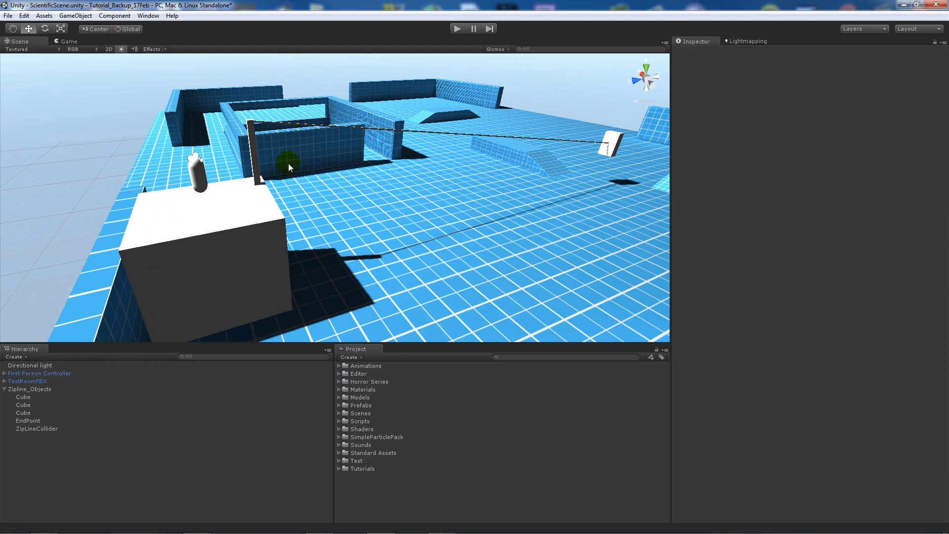
click(190, 248)
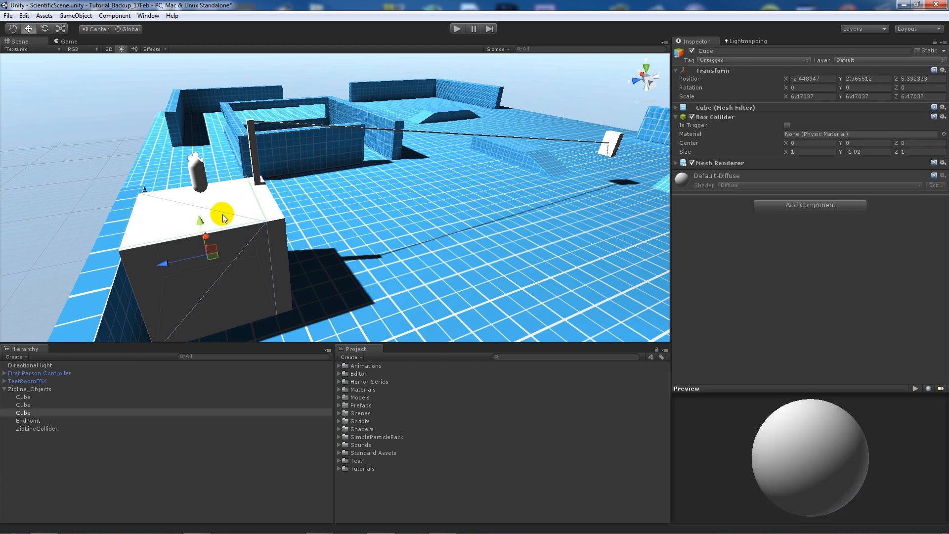
click(37, 428)
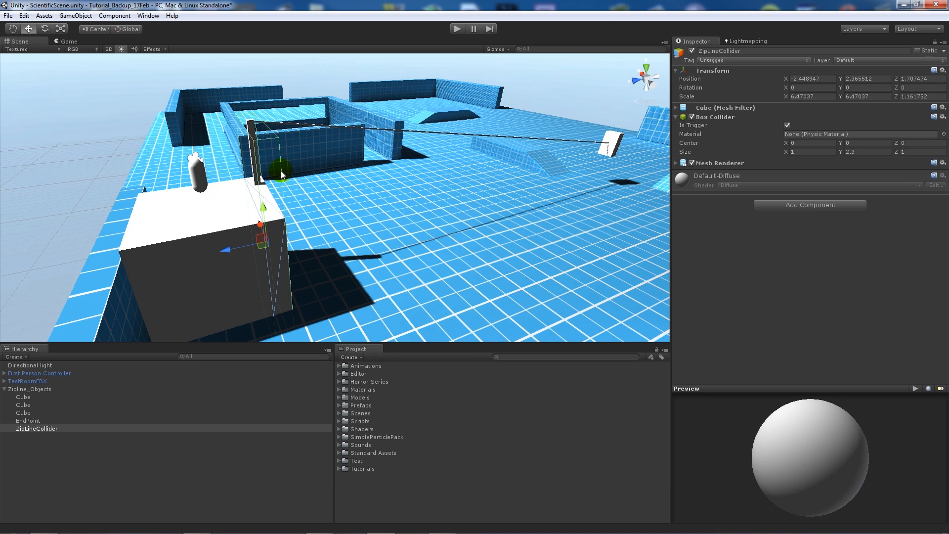
mouse_move(765, 174)
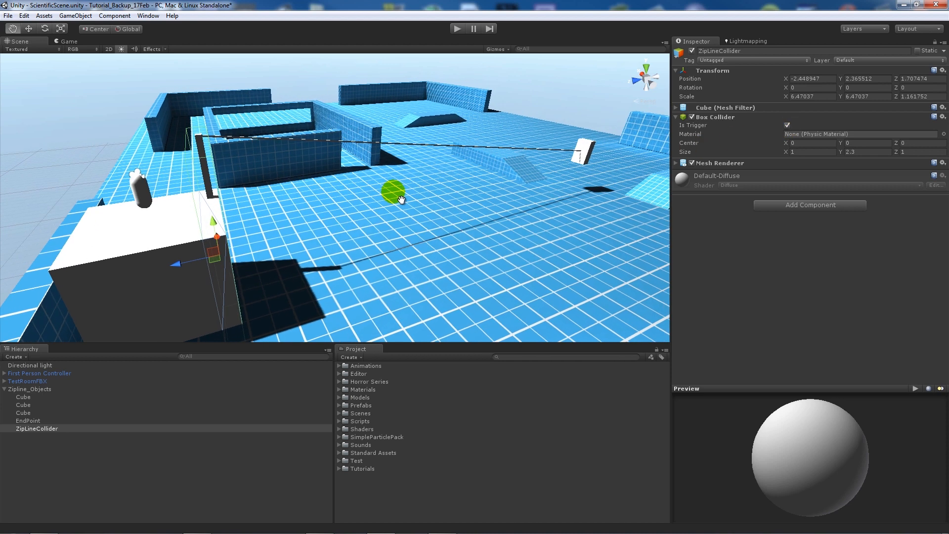
click(27, 380)
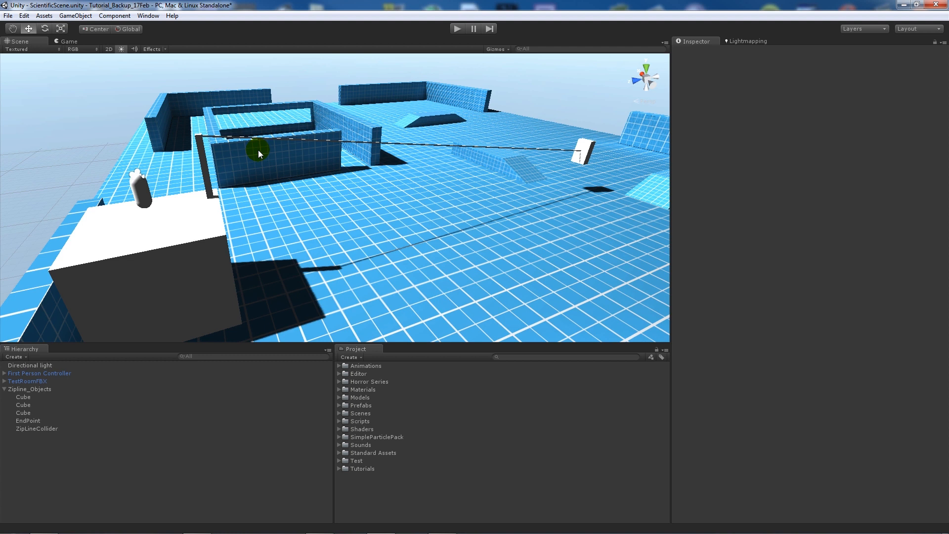
click(27, 421)
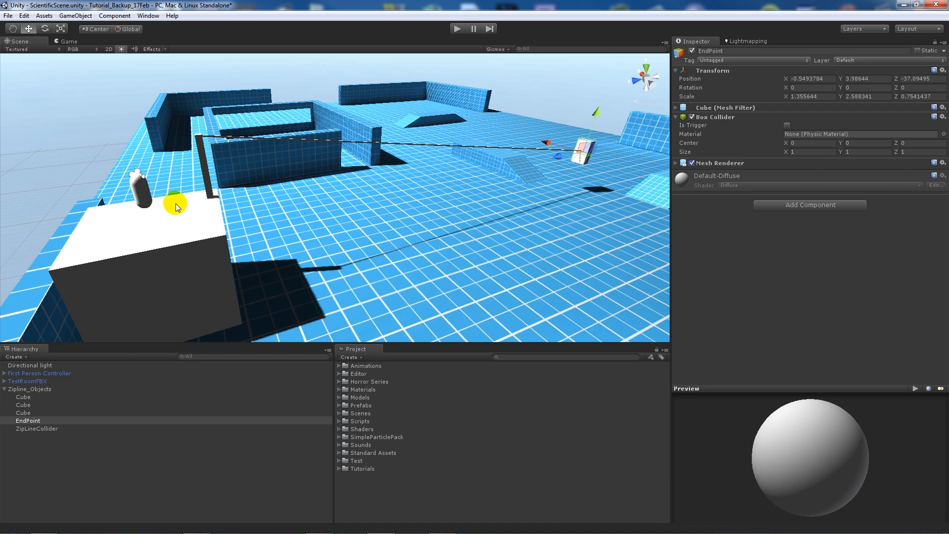
click(37, 428)
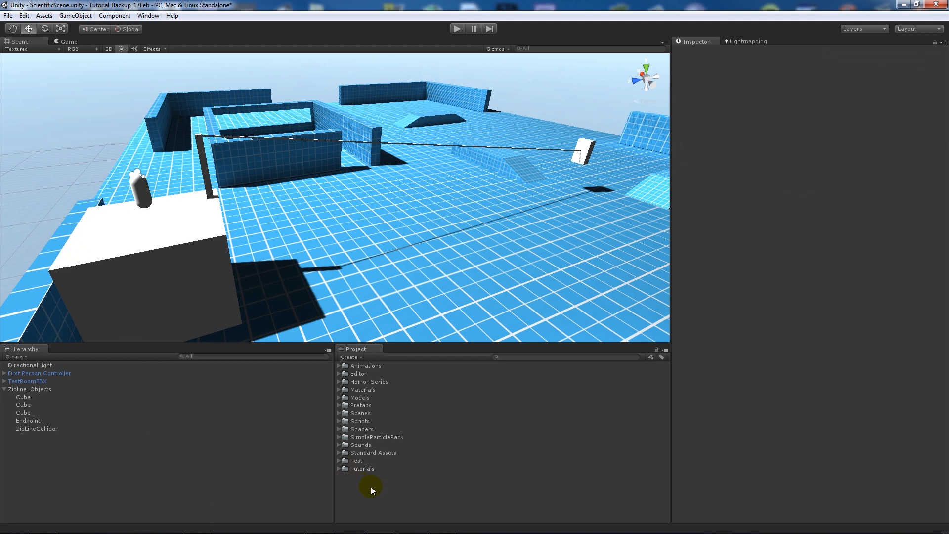
Create a new JavaScript asset named Zipline and open it in MonoDevelop
right_click(370, 487)
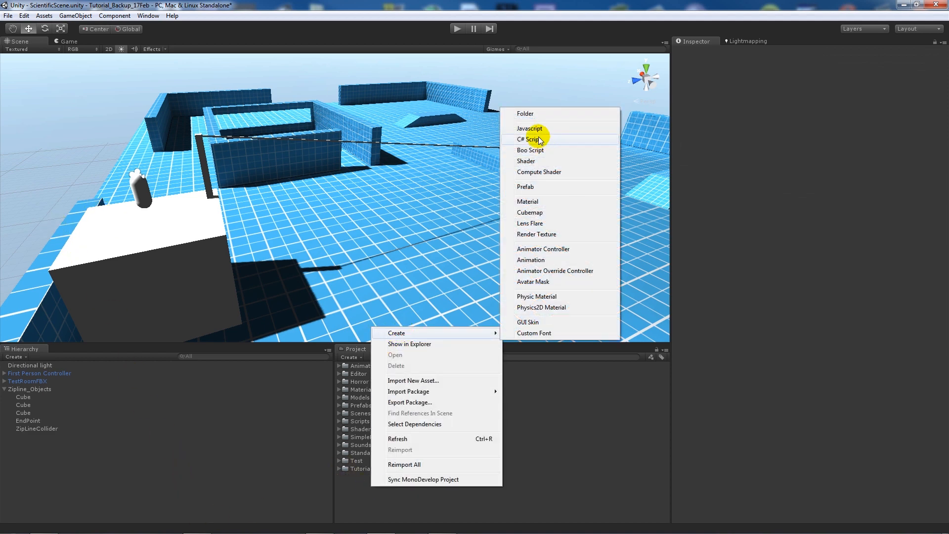
click(528, 140)
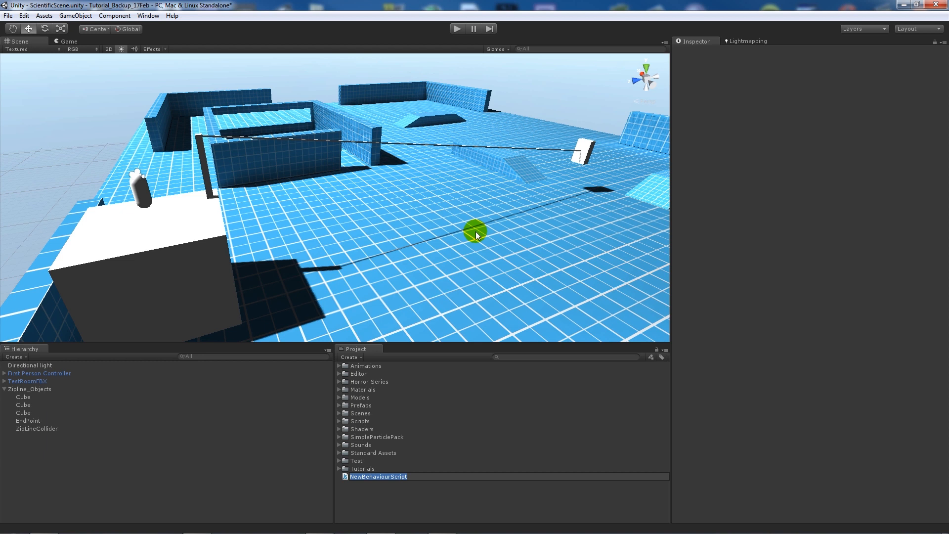
text(Zipline)
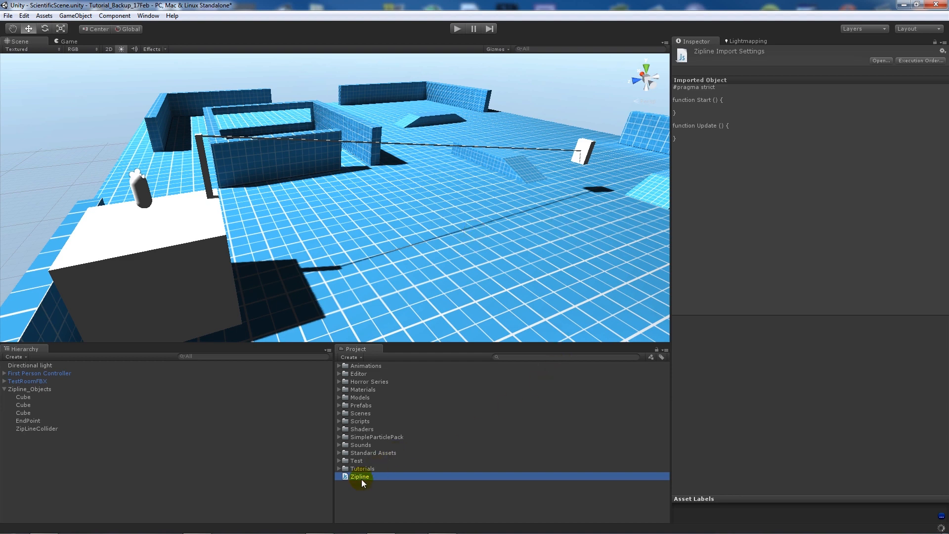
double_click(359, 476)
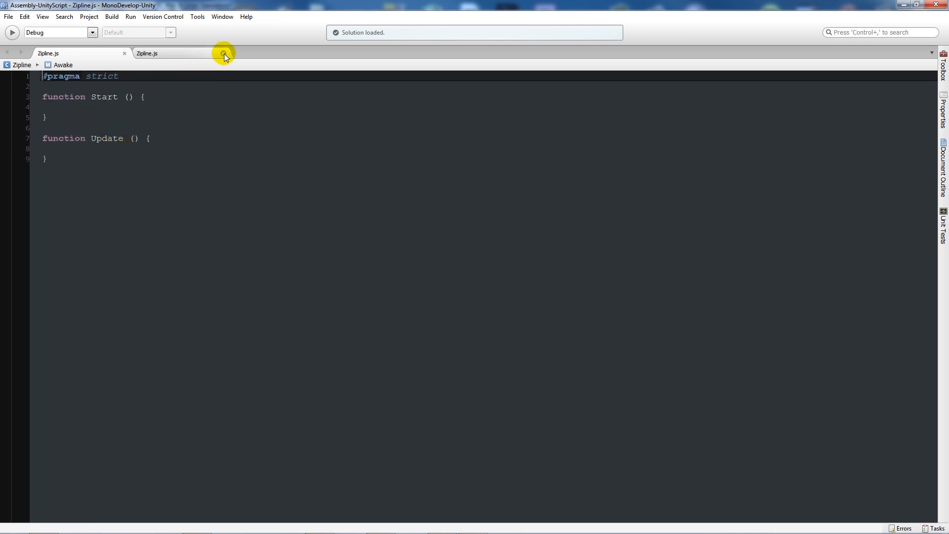
Close the duplicate Zipline.js tab so a single copy stays open
click(223, 55)
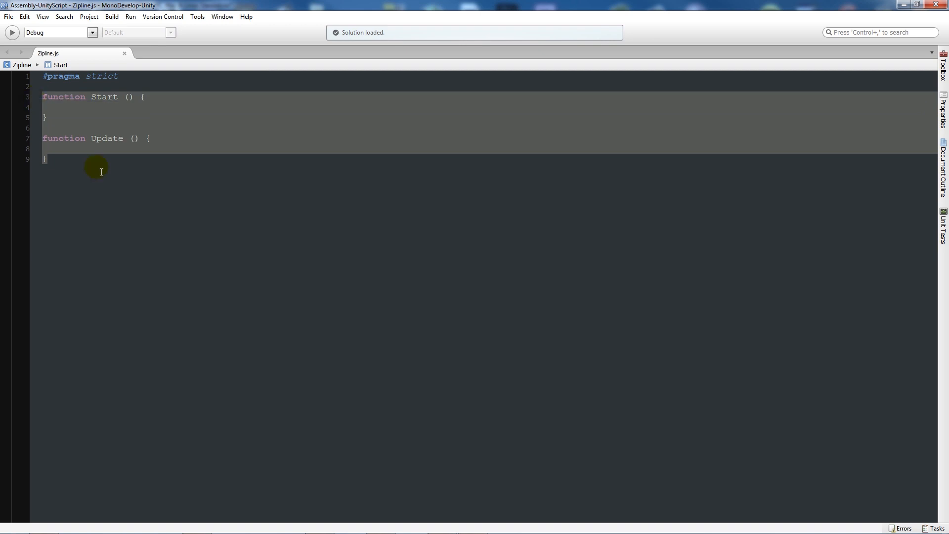
mouse_move(123, 192)
text(var)
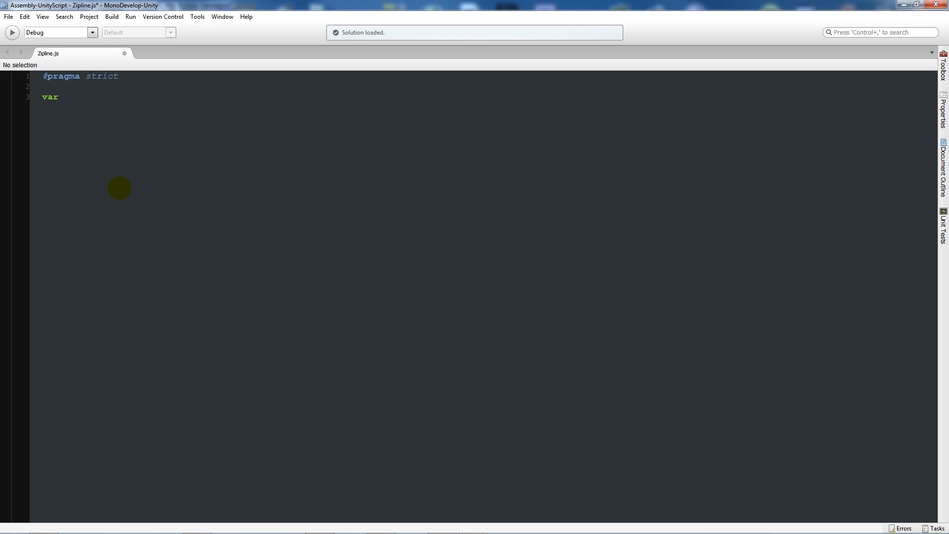
Declare endPos as a Transform and start a UseZipline function in Zipline.js
text(endPos :)
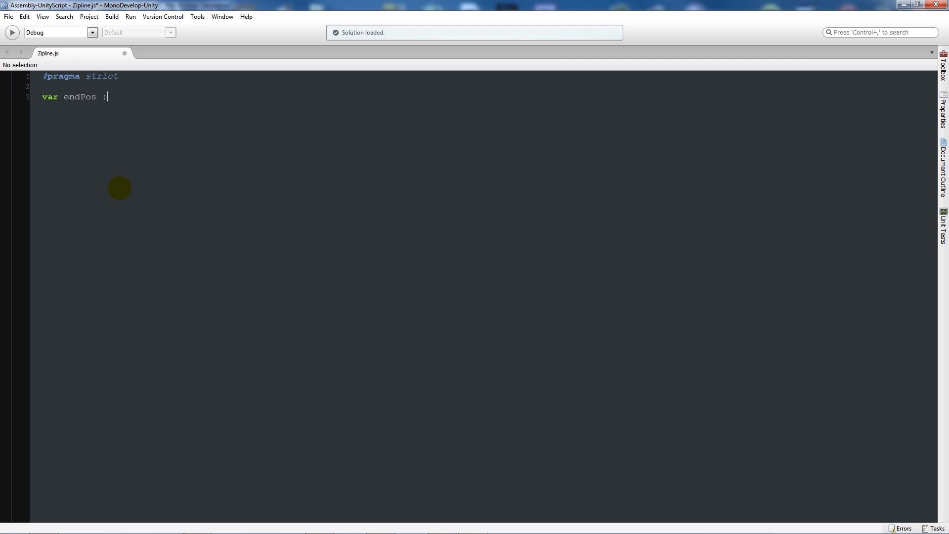
text(Transform;)
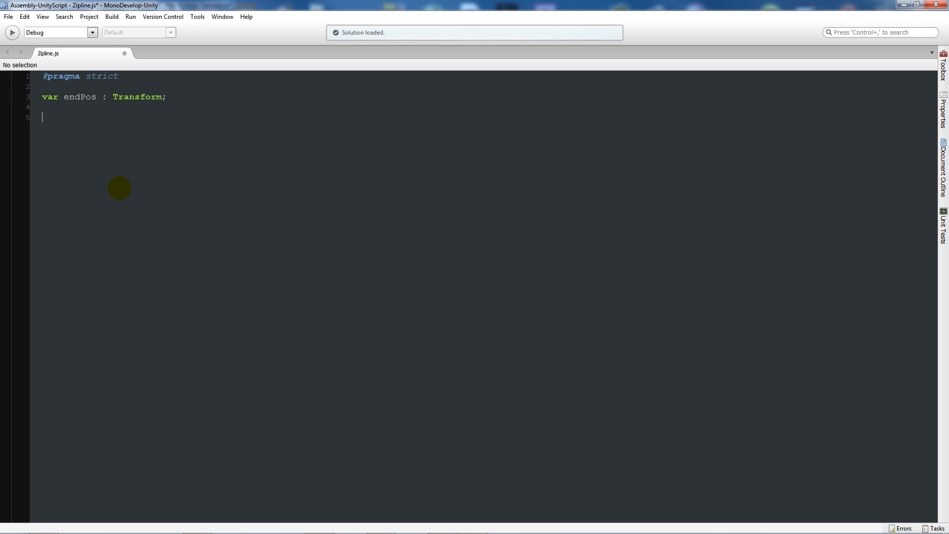
text(func)
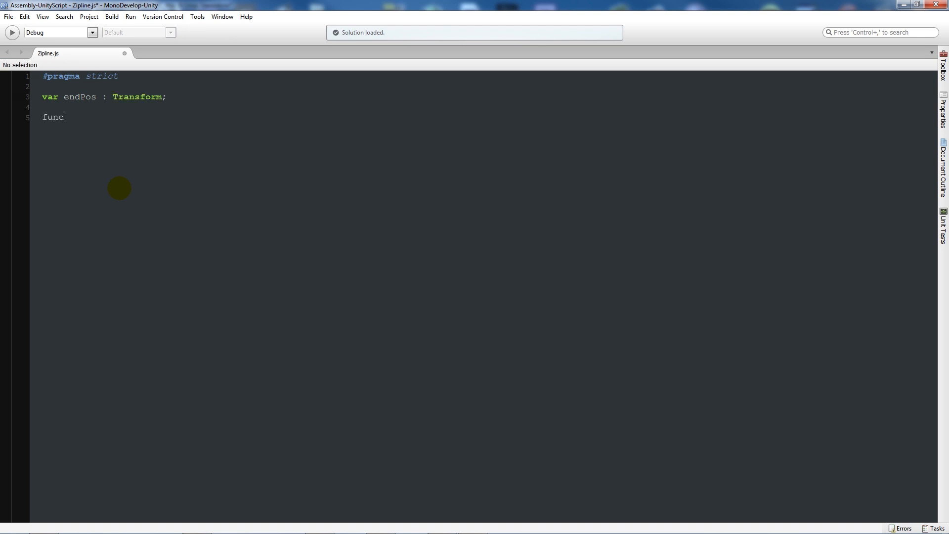
text(tion)
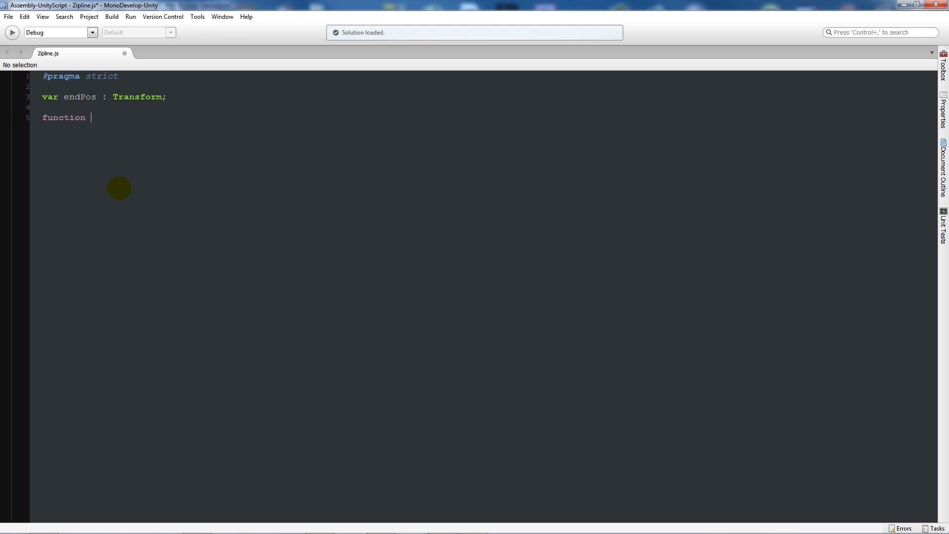
text(UseZ)
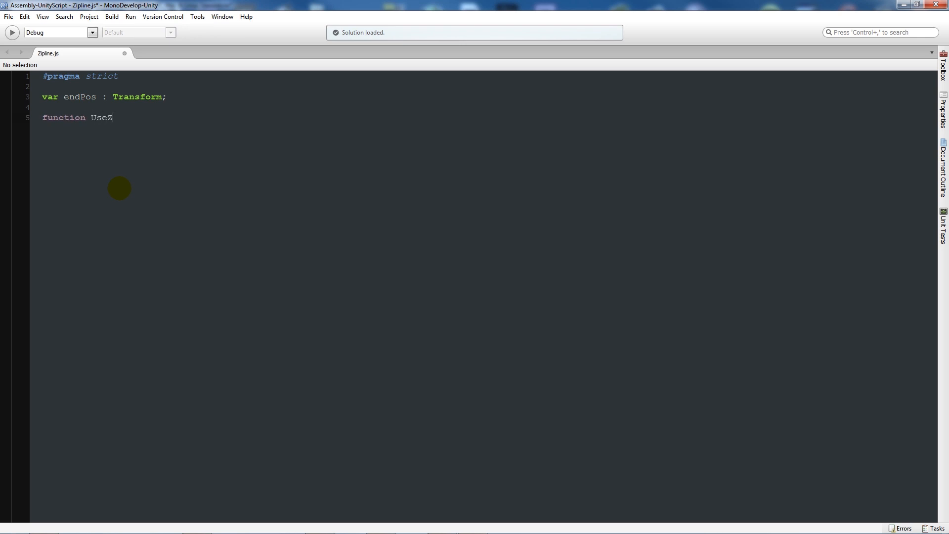
text(ipline())
text({)
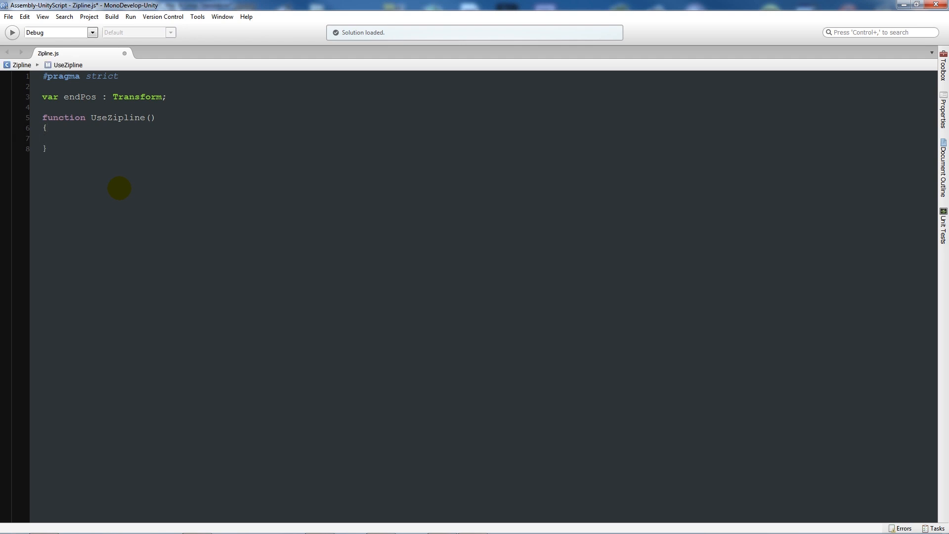
Inside UseZipline declare time = 5, elapsedTime = 0 and startingPos = transform.position
text(var)
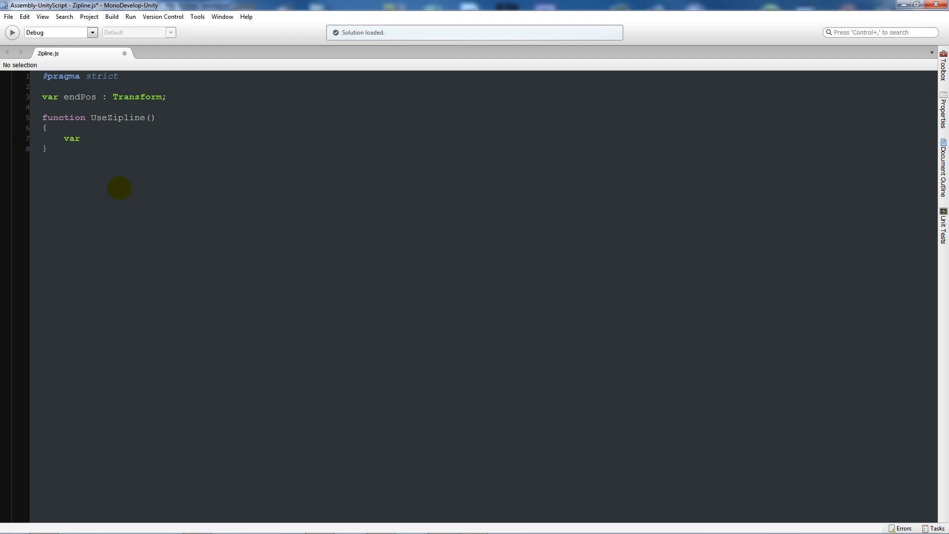
text(time : float)
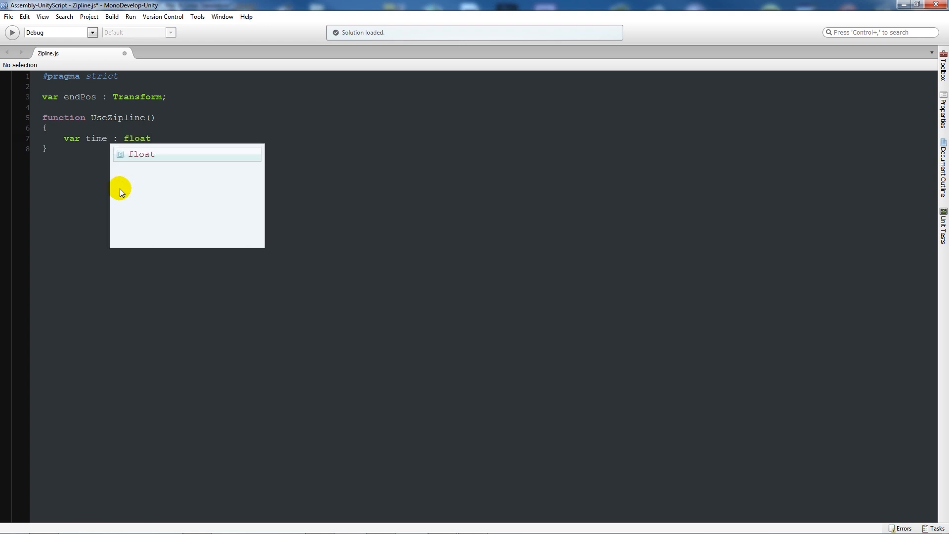
text(= 5;)
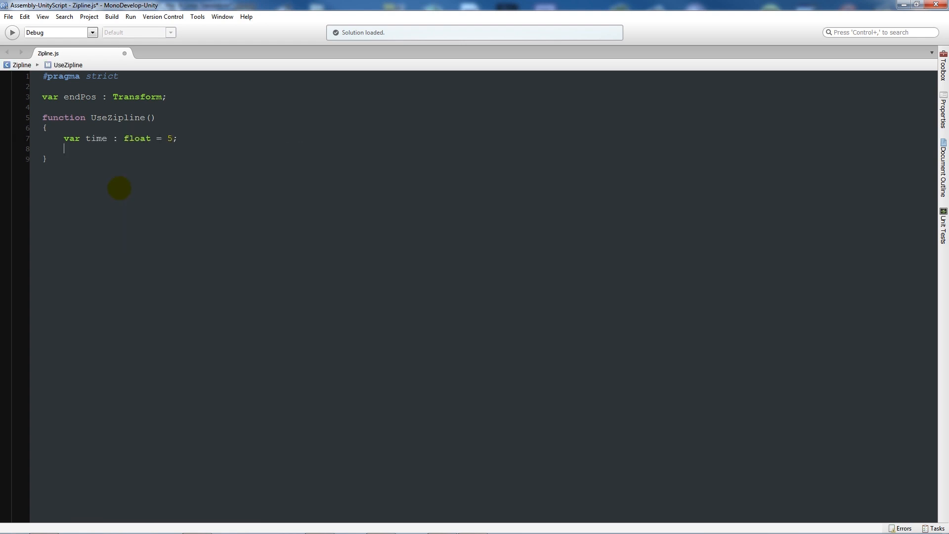
text(var e)
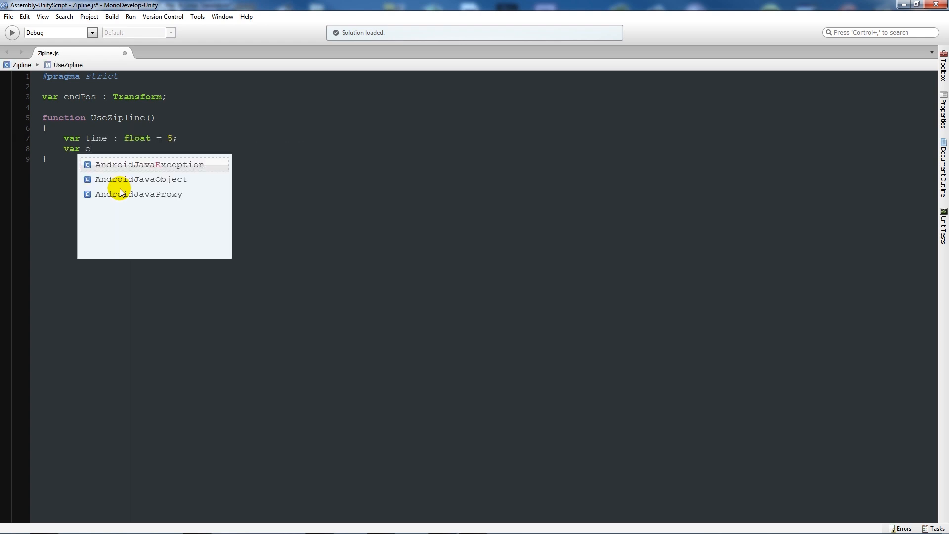
text(l)
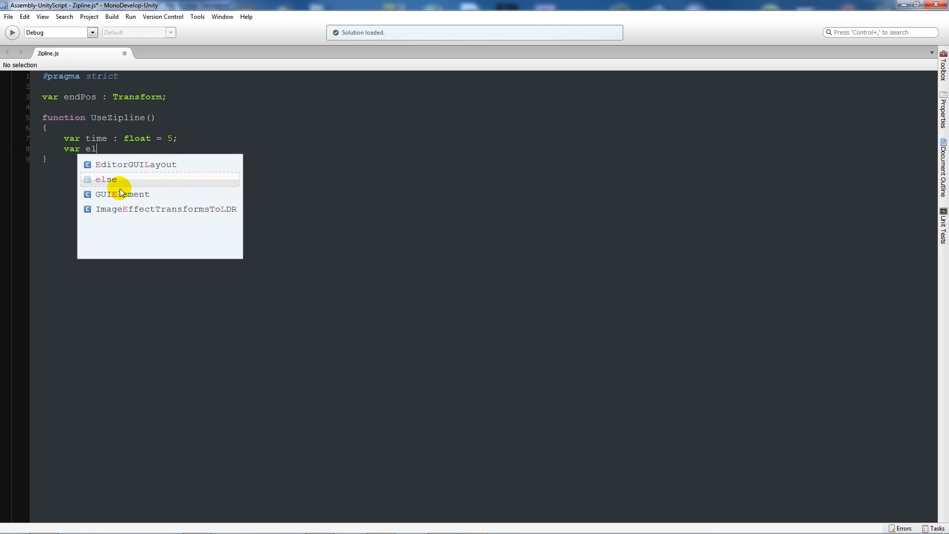
text(apsed)
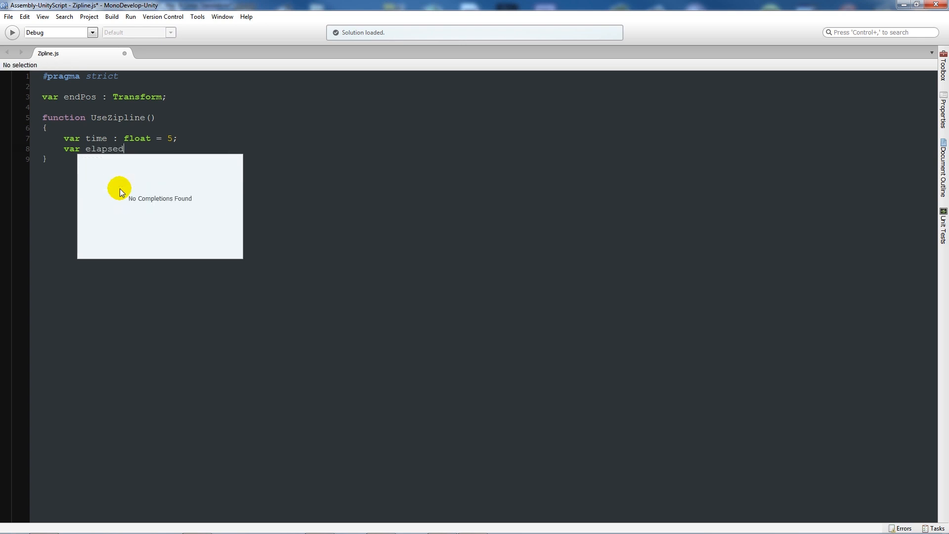
text(Time : float)
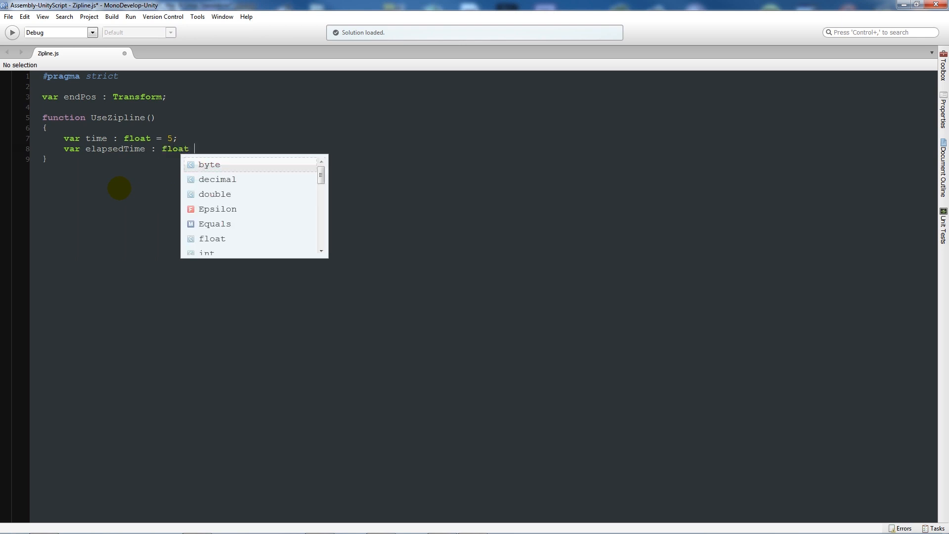
text(= 0;)
text(var startingPos : Ve)
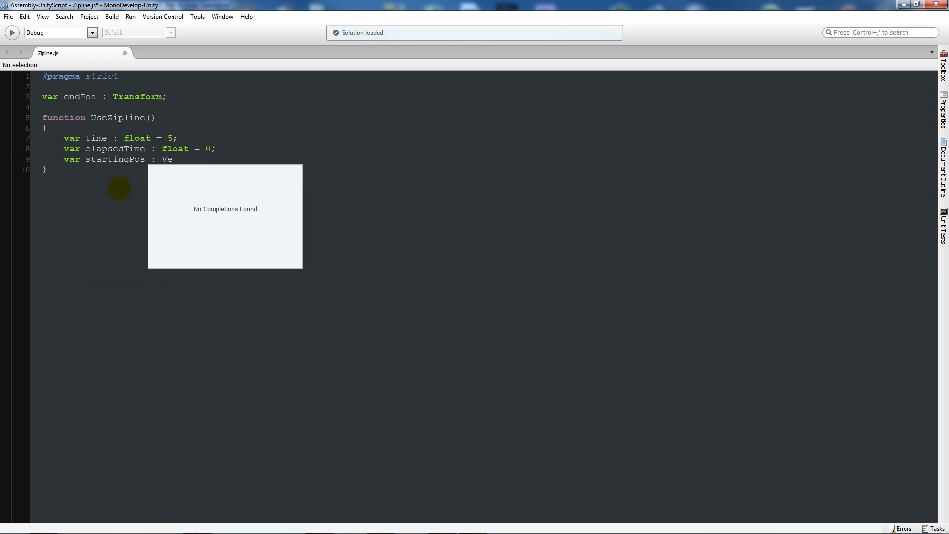
text(ctor3)
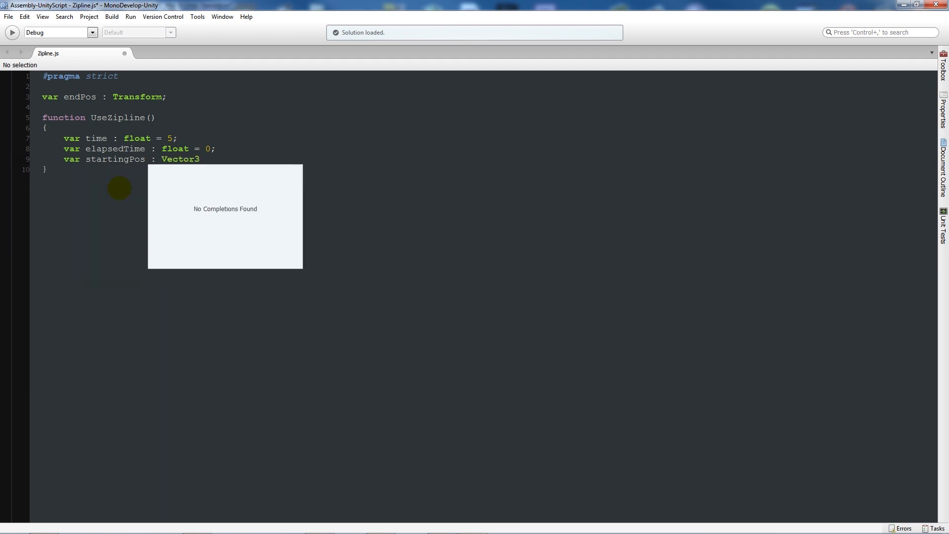
text(= tran)
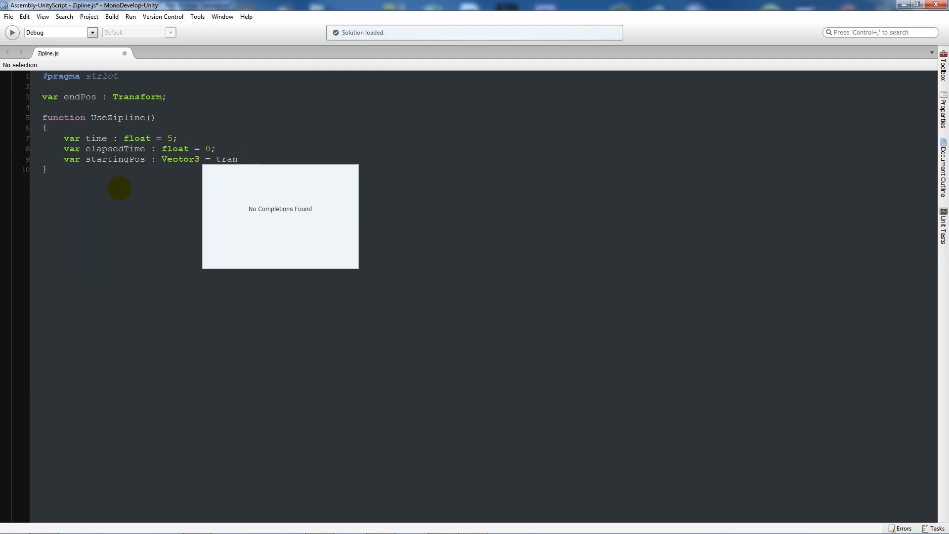
text(sform.position)
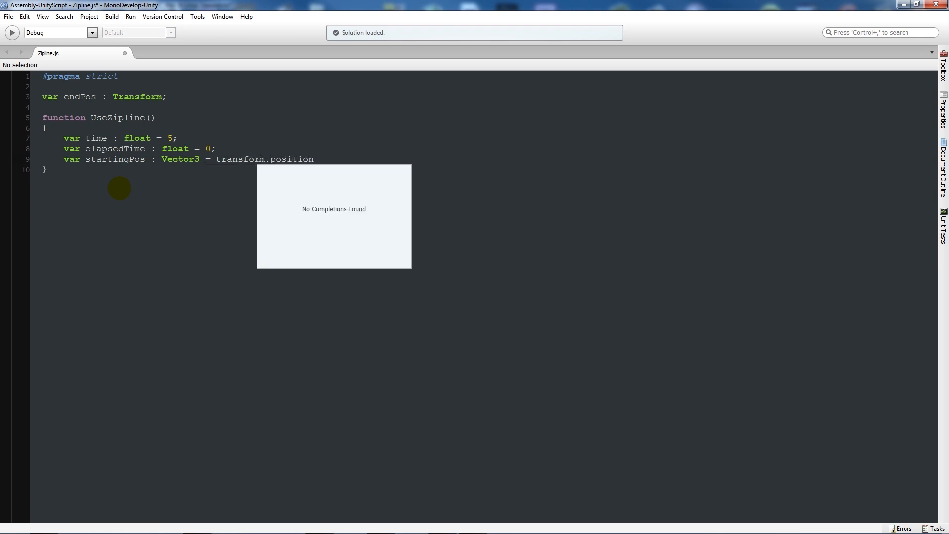
text(;)
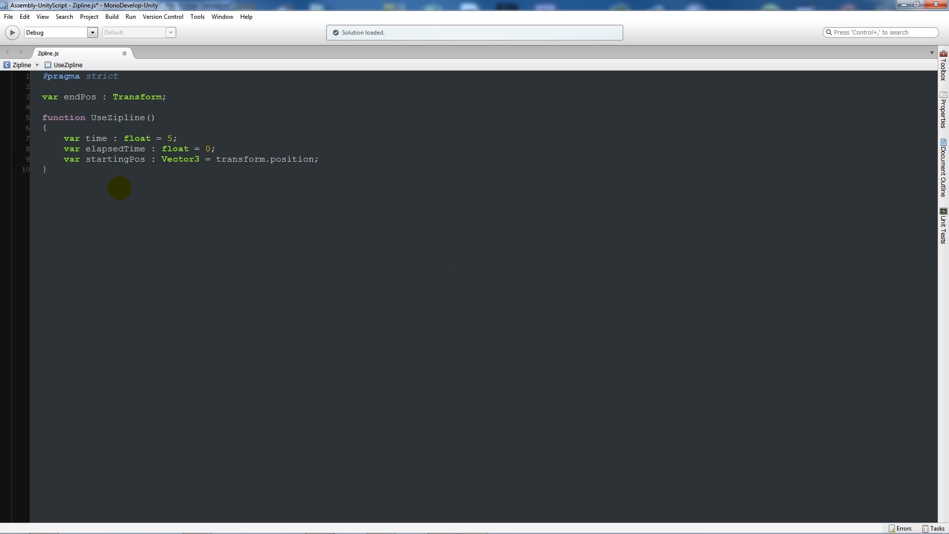
click(319, 158)
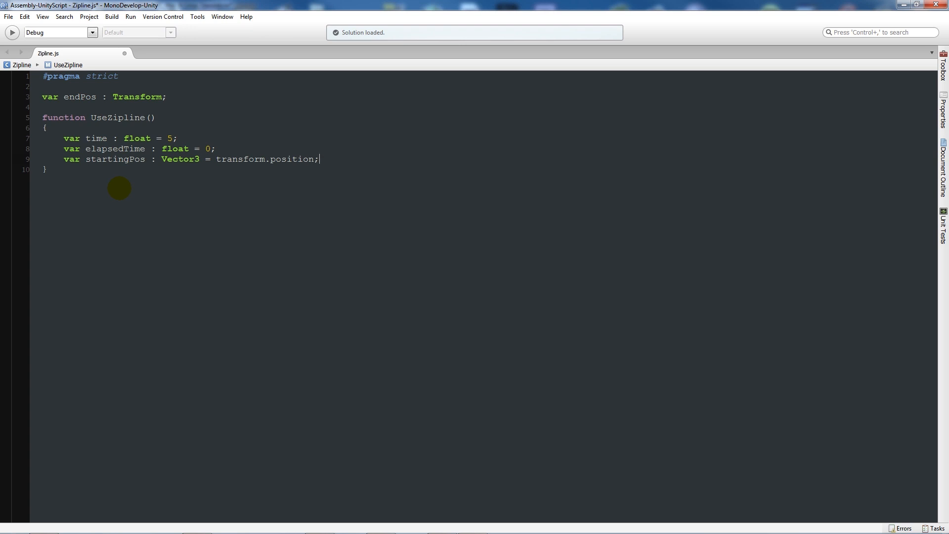
Begin a while loop running while elapsedTime is less than time
click(94, 138)
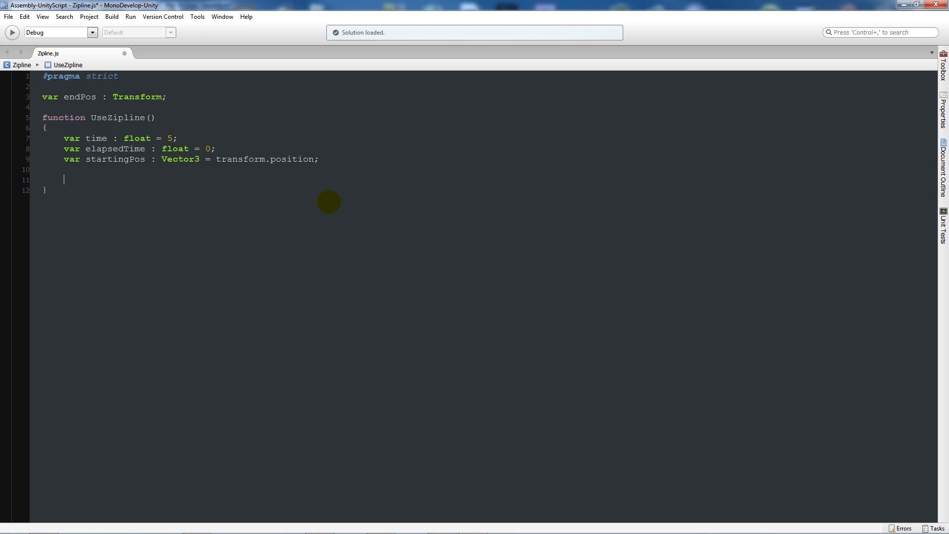
text(while)
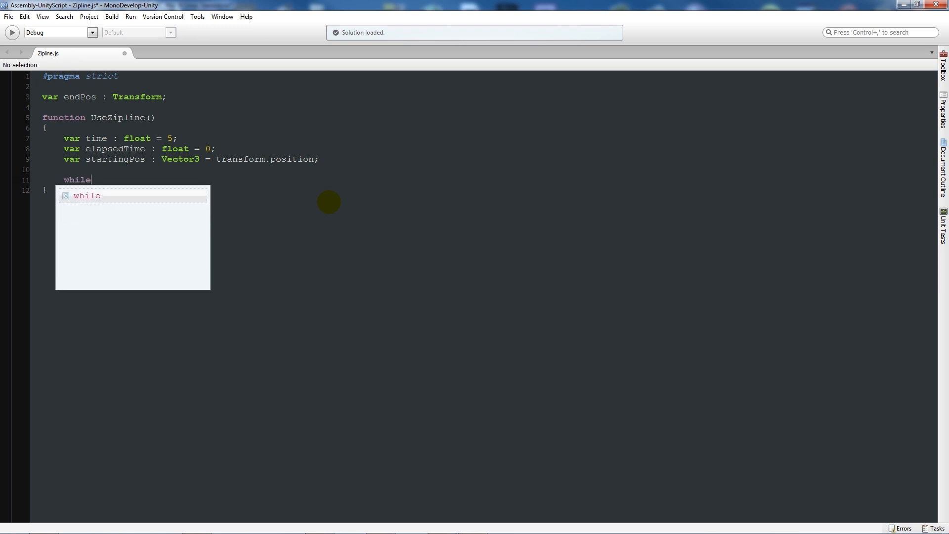
text((e)
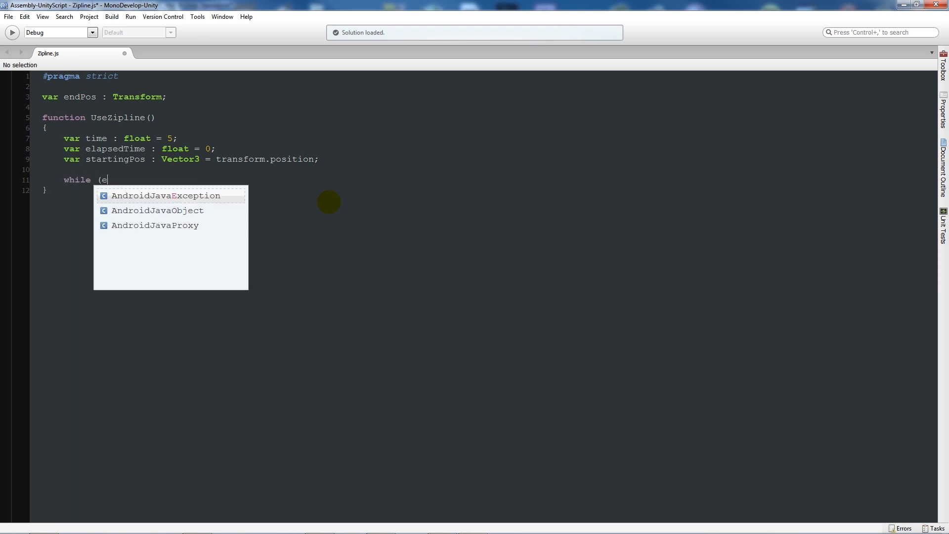
text(laps)
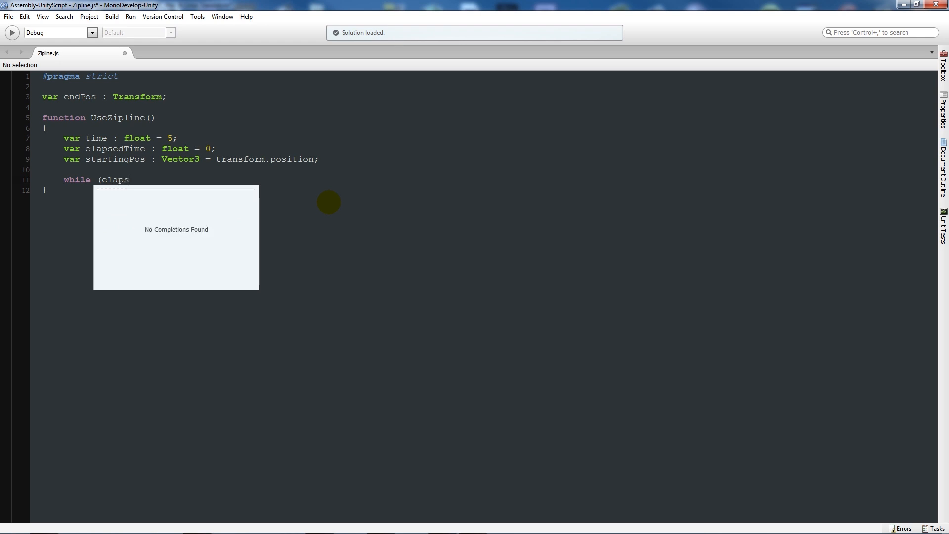
text(edTime)
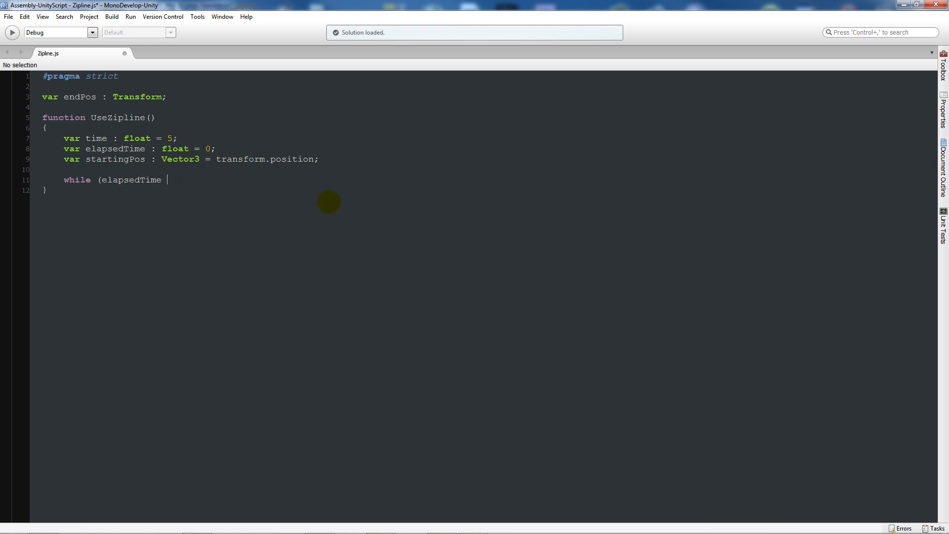
text(< Time)
text({)
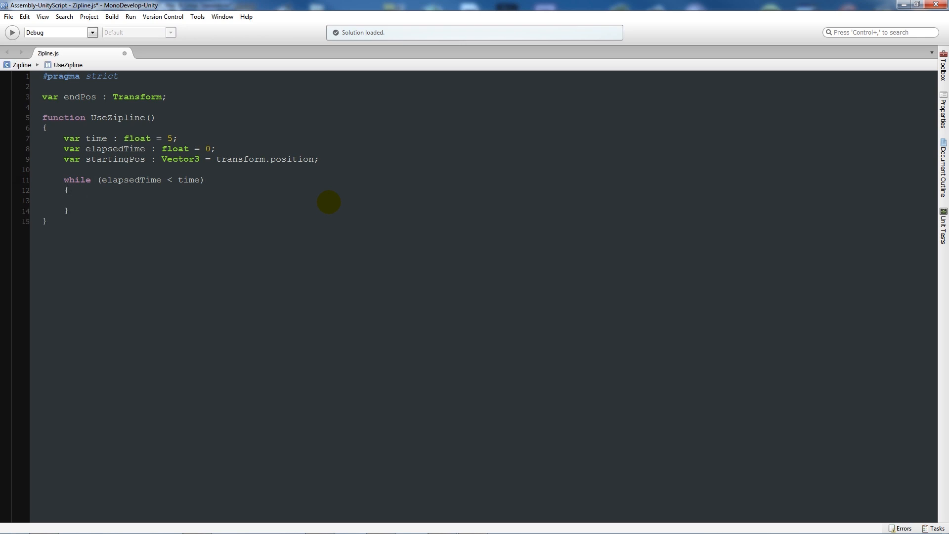
Set transform.position to Vector3.Lerp(startingPos, endPos.position, elapsedTime / time) in the loop
text(transform)
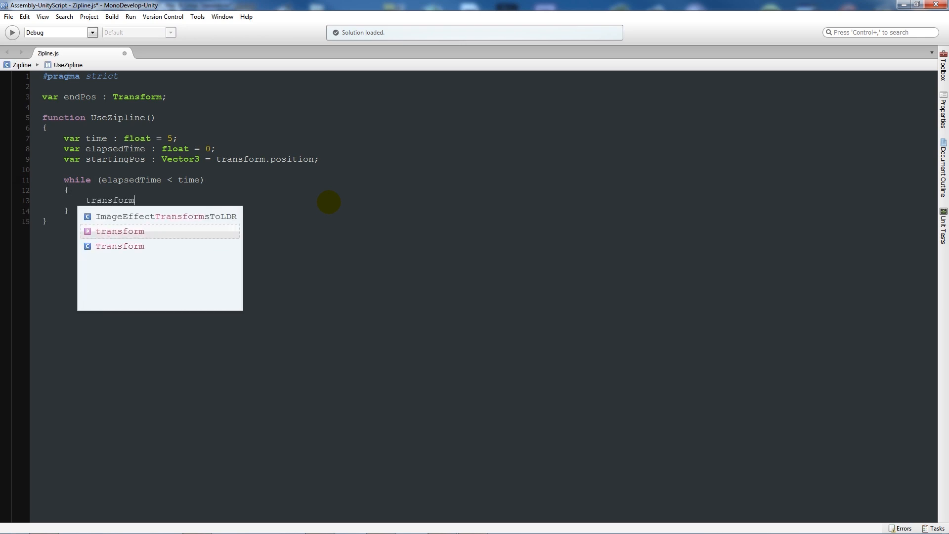
text(.p)
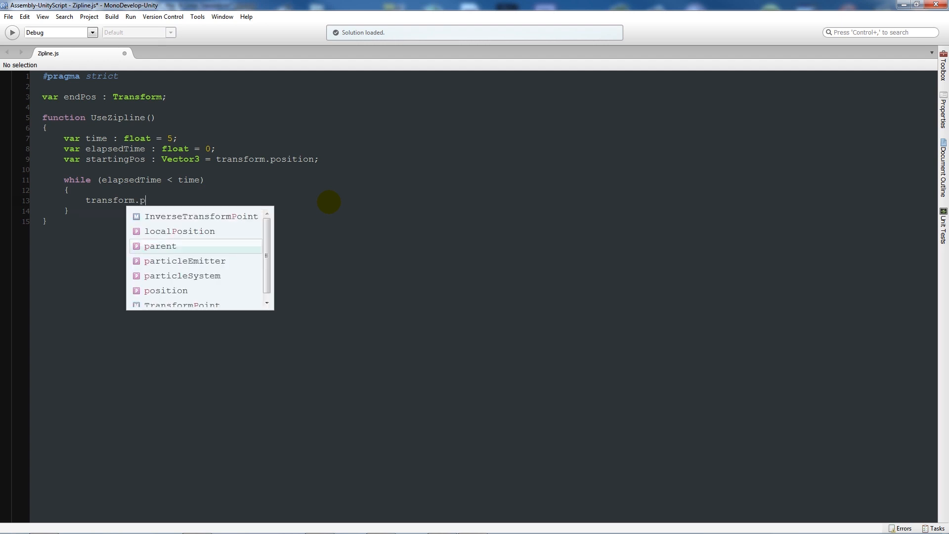
text(osition =)
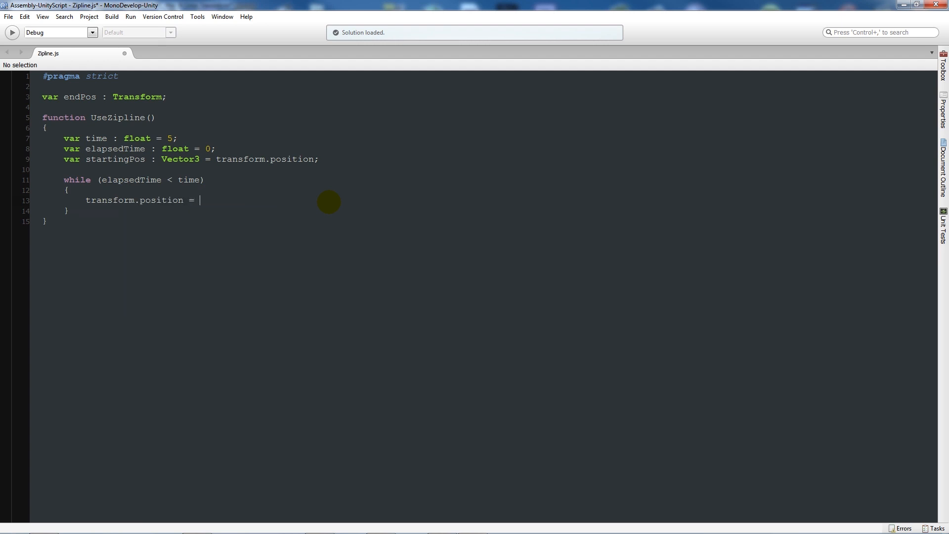
text(Vector3)
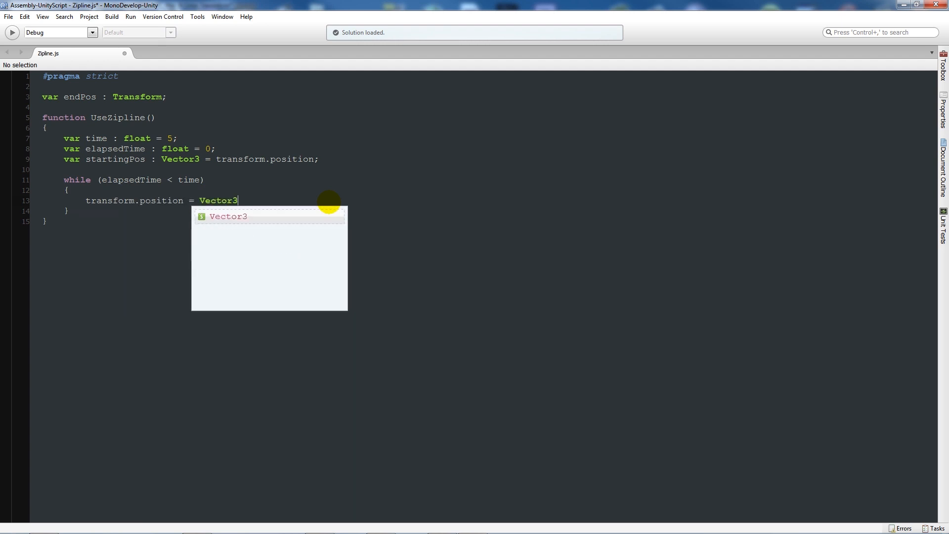
text(.Lerp)
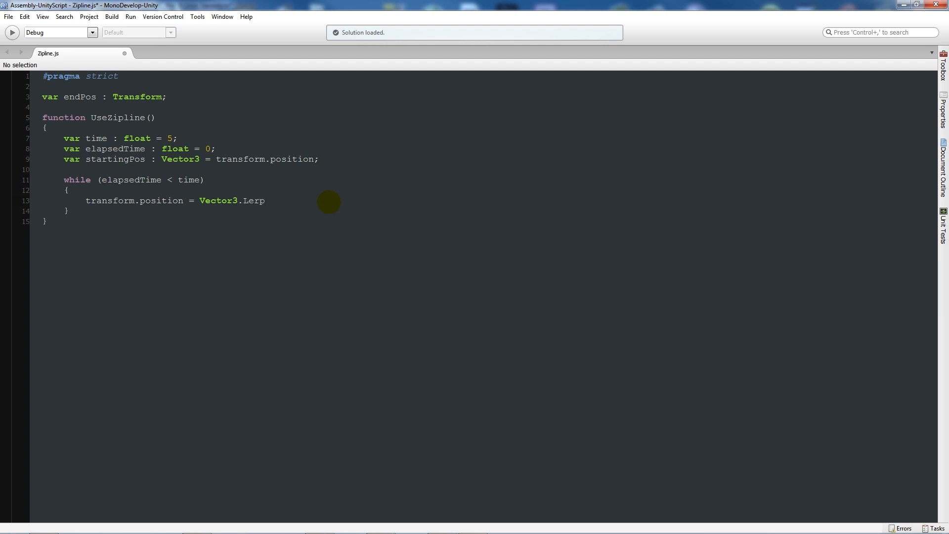
text((St)
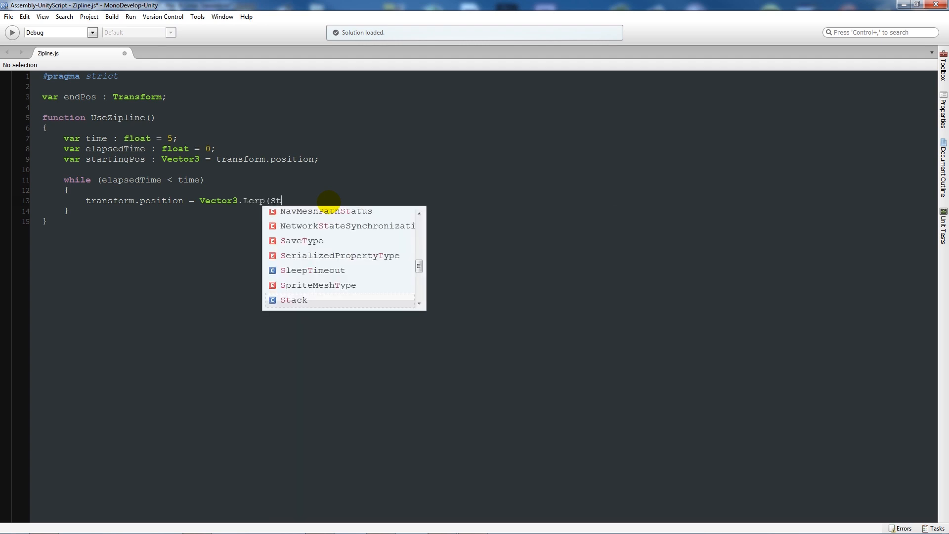
key(Backspace)
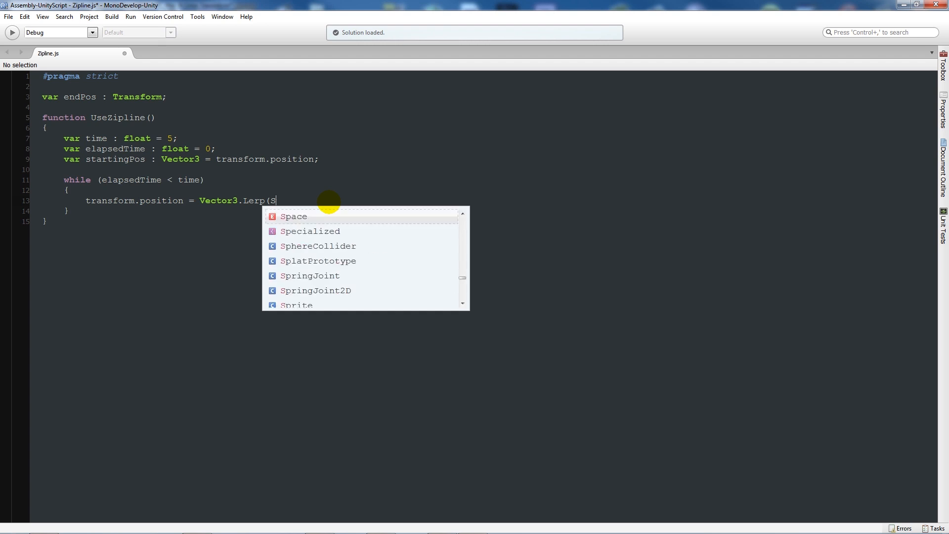
text(tartingPos,)
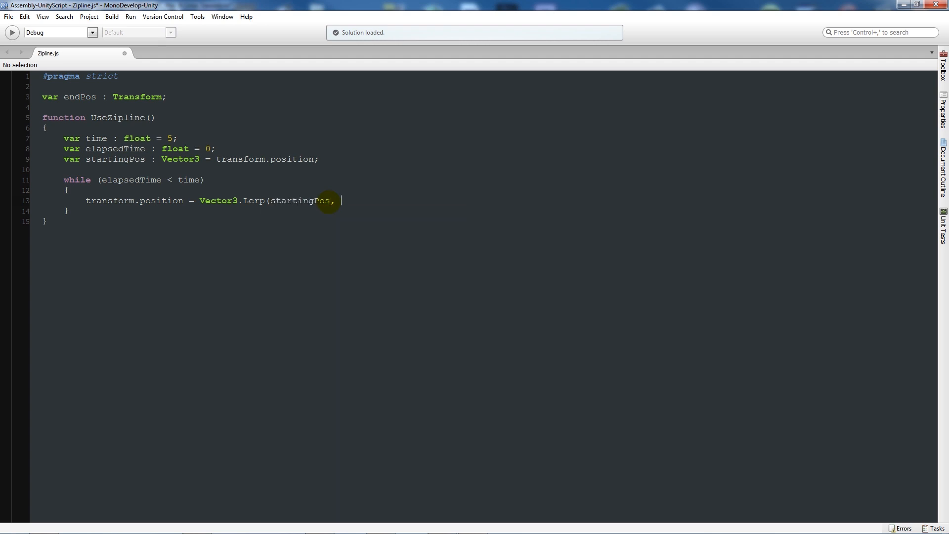
text(endPos.position)
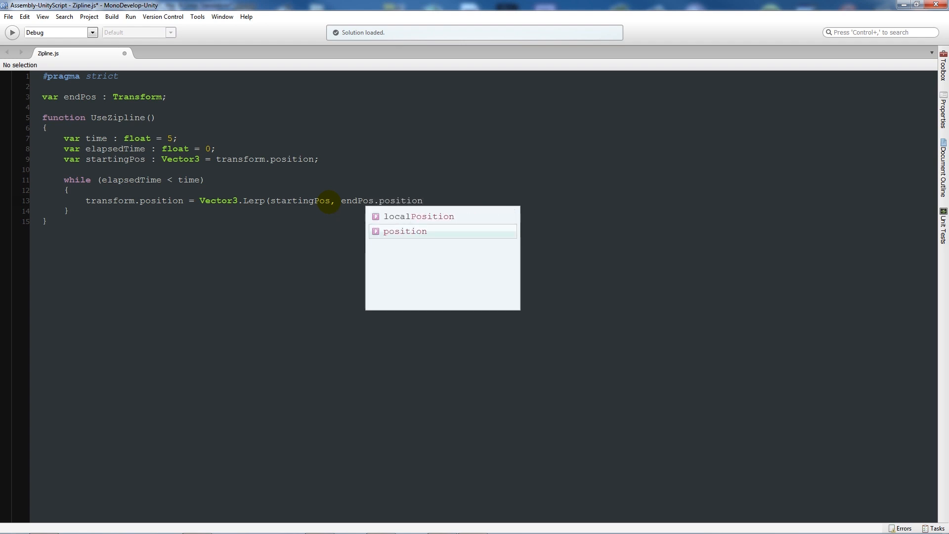
text(, (el)
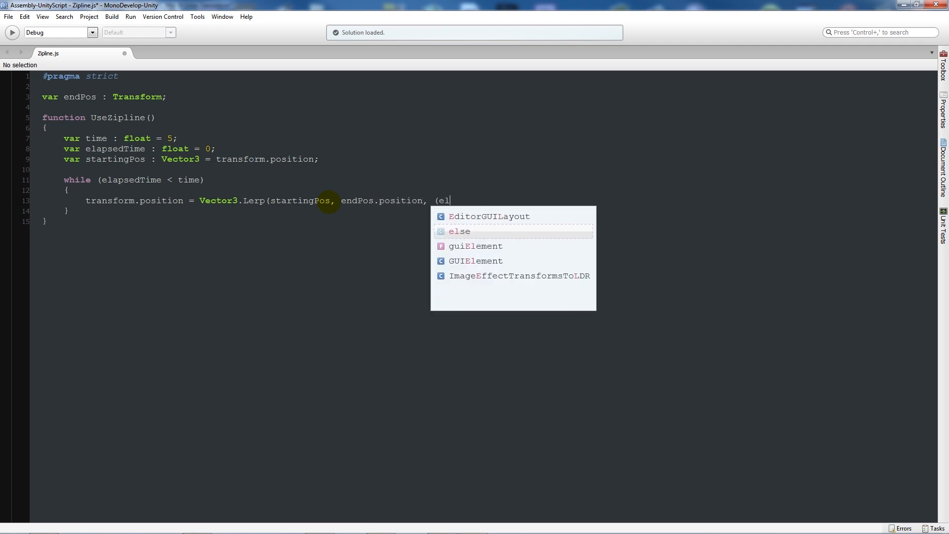
text(apsed)
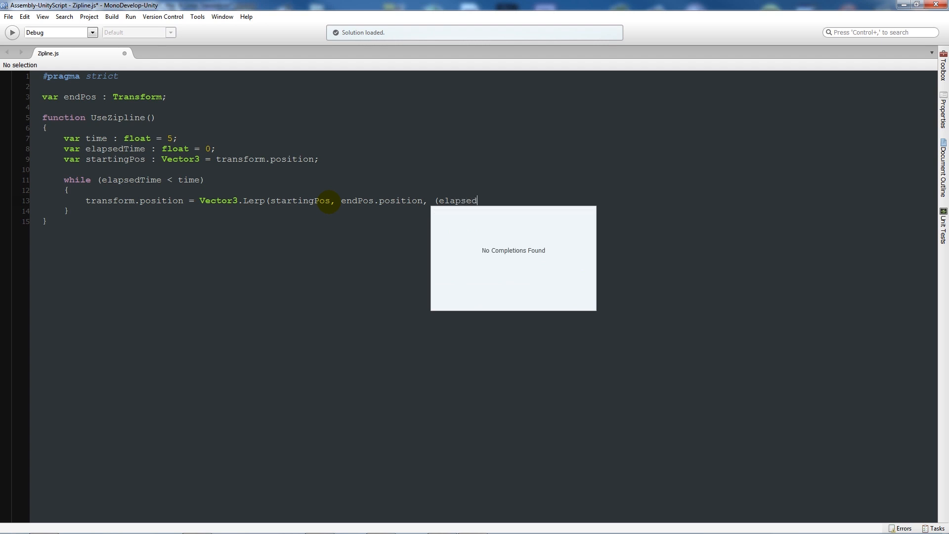
text(Time)
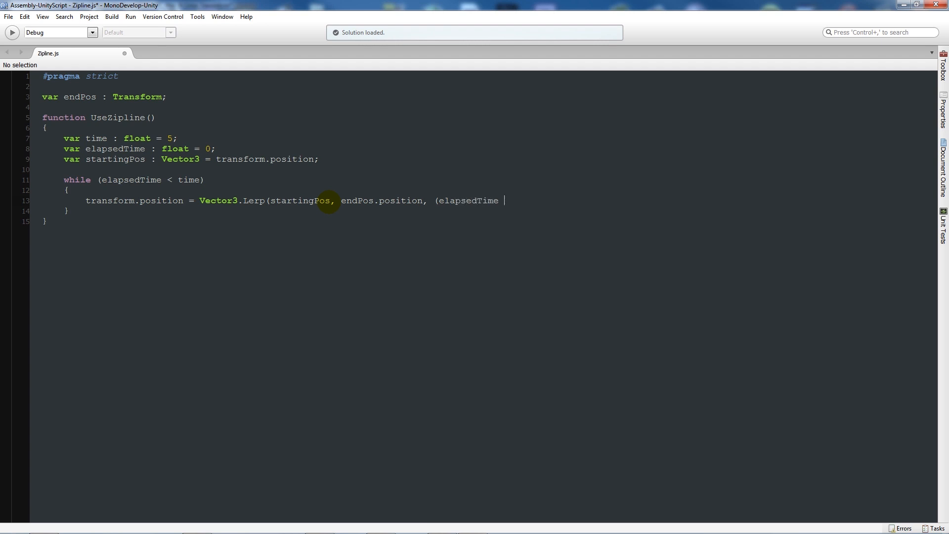
text(/ time)))
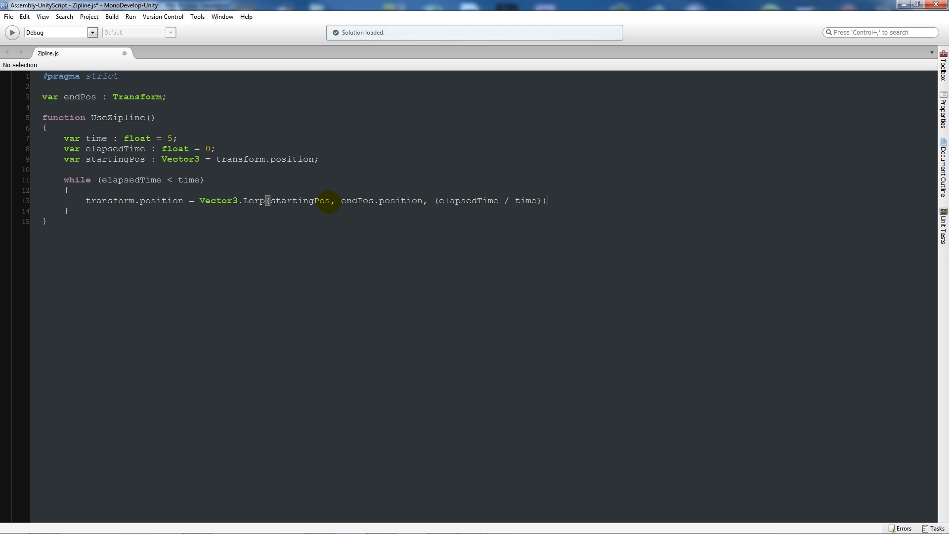
text(;)
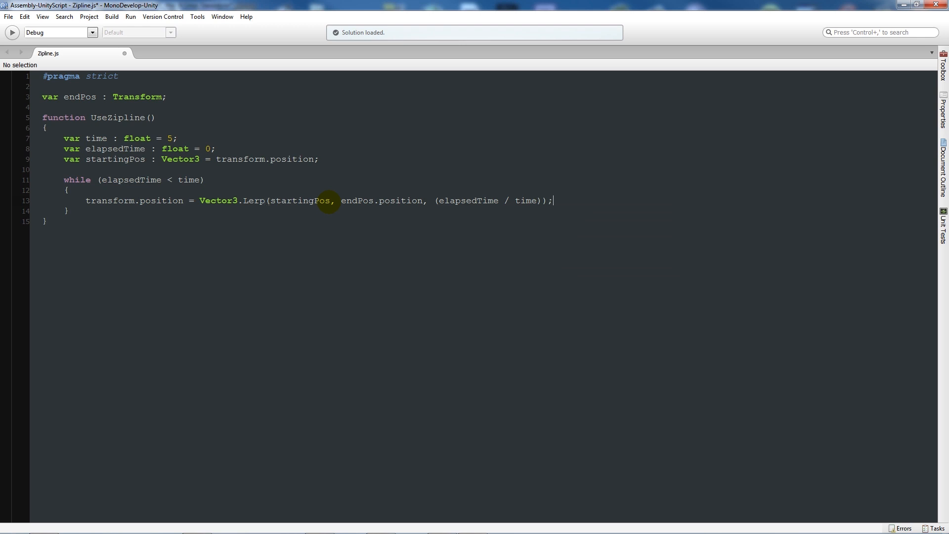
Add Time.deltaTime to elapsedTime each pass of the loop
text(e)
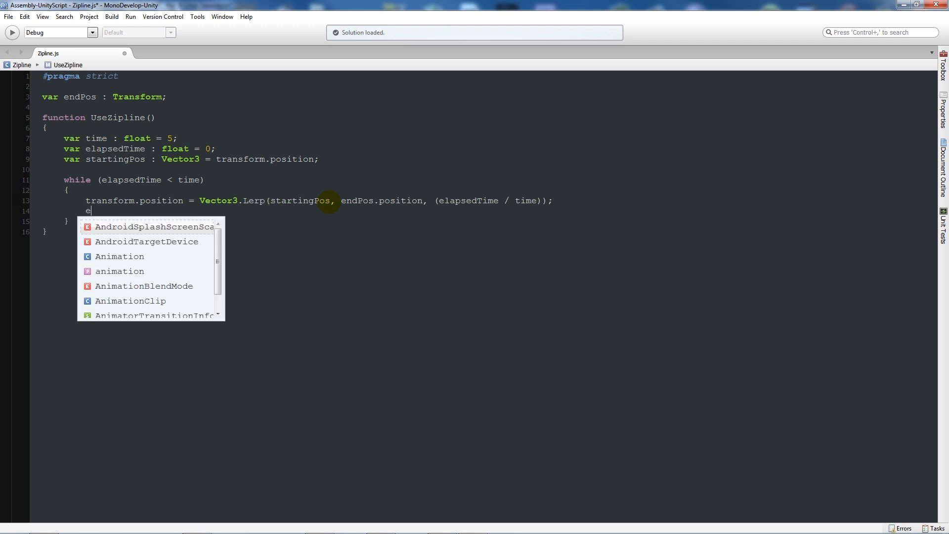
text(lapse)
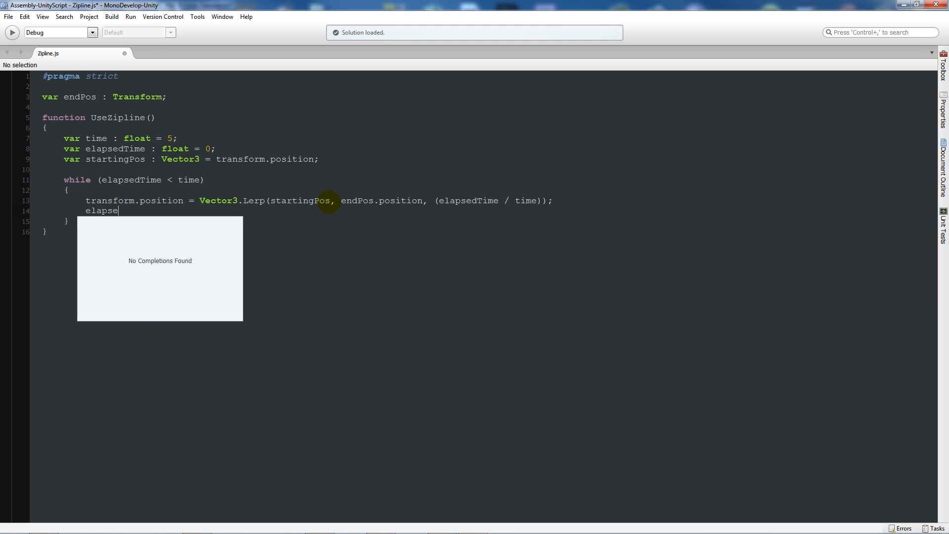
text(dTime)
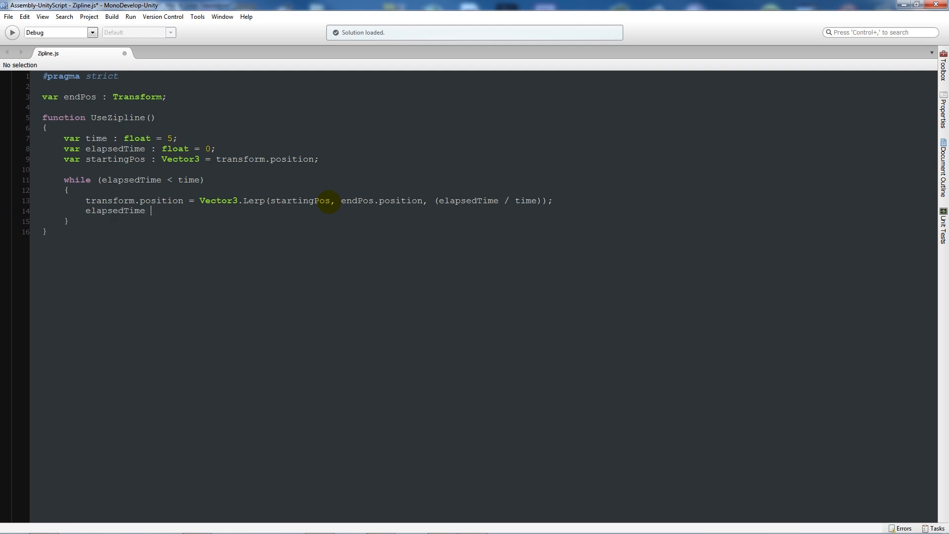
text(+)
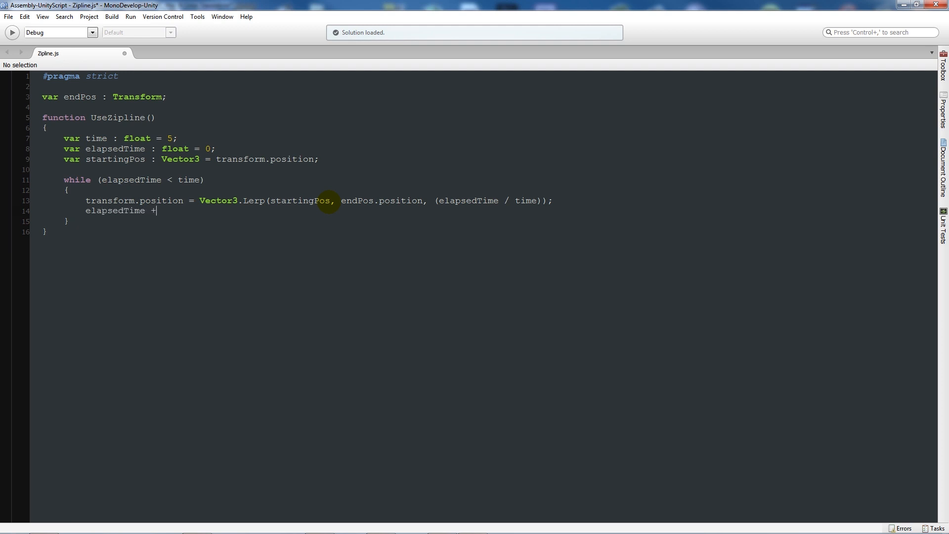
text(=)
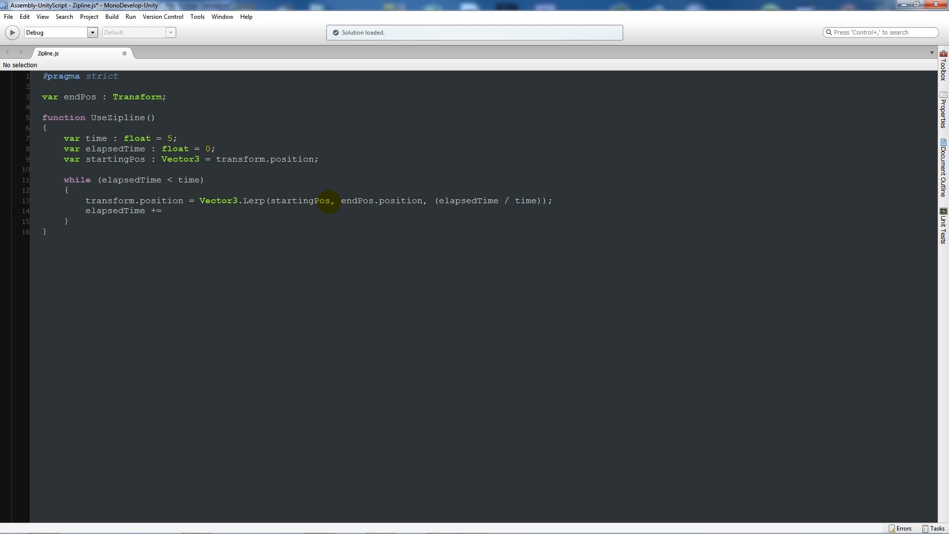
text(Time.deltat)
text(y)
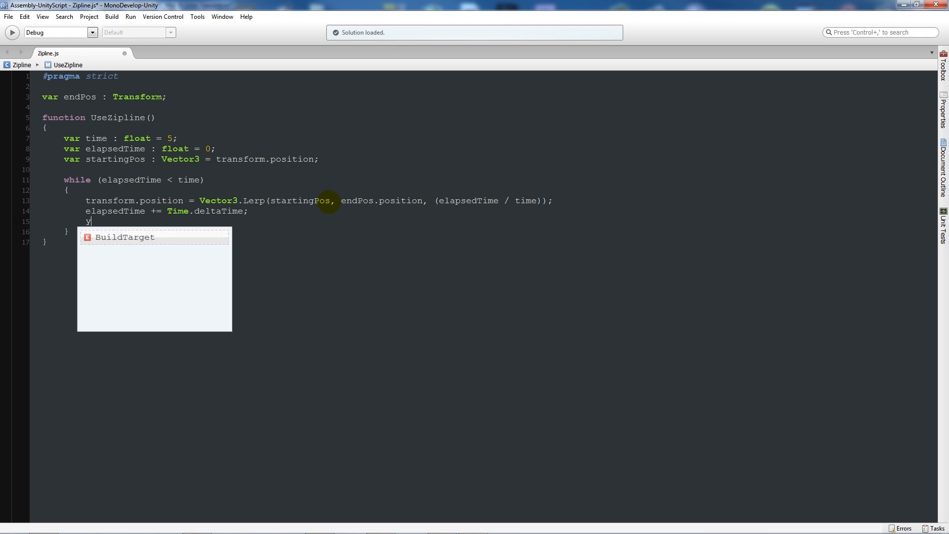
text(ield;)
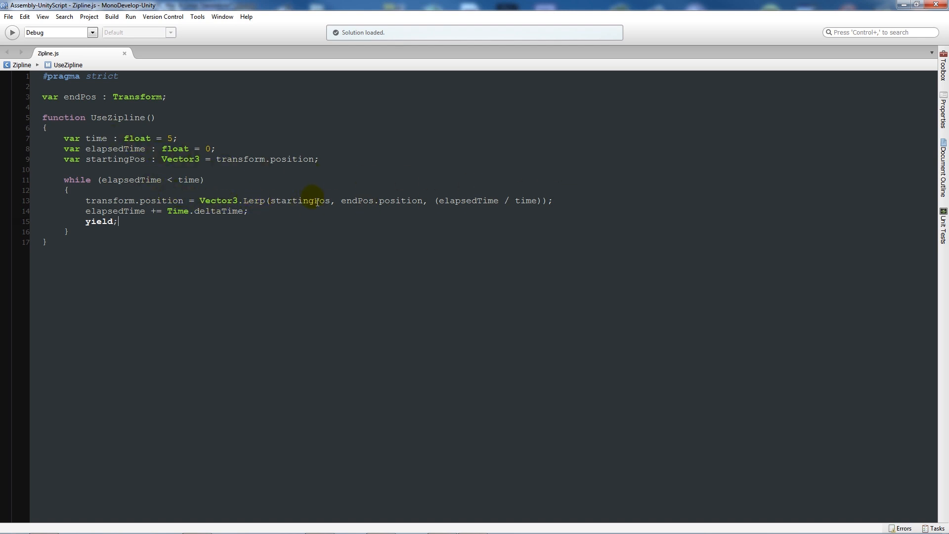
mouse_move(410, 208)
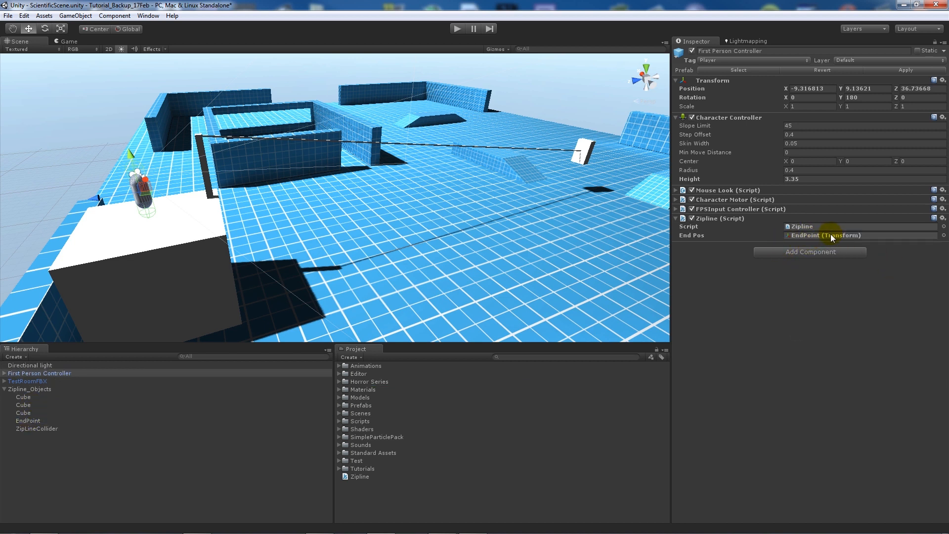
mouse_move(366, 501)
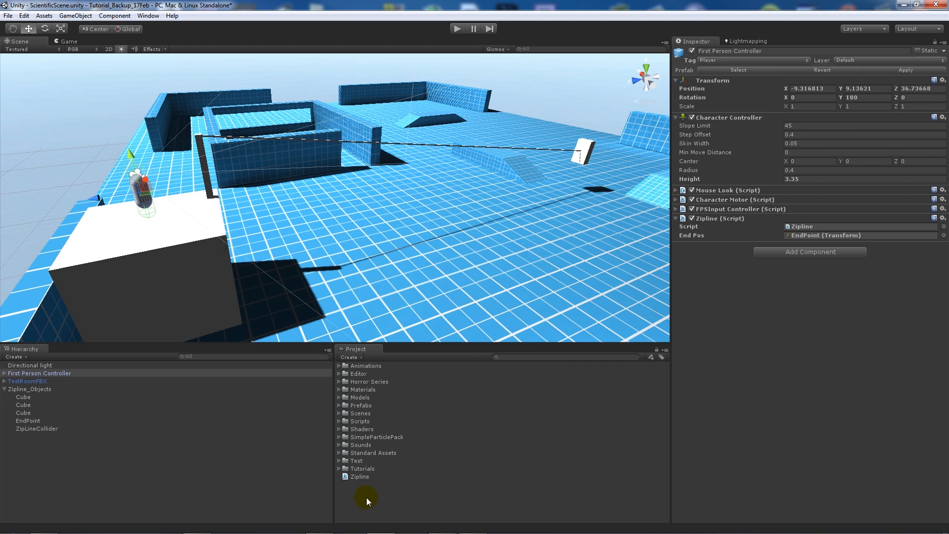
Create a new JavaScript asset named ActivateZipline and open it in MonoDevelop
right_click(366, 501)
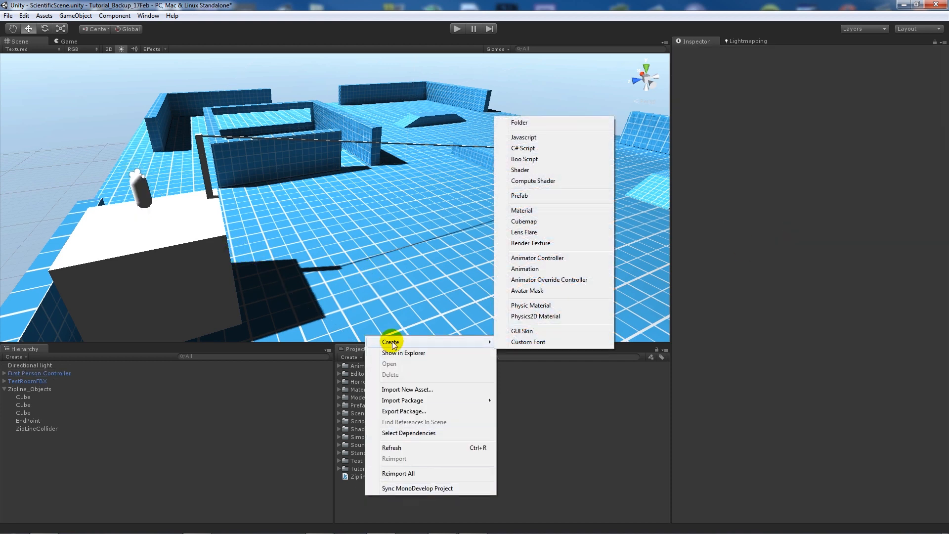
click(522, 148)
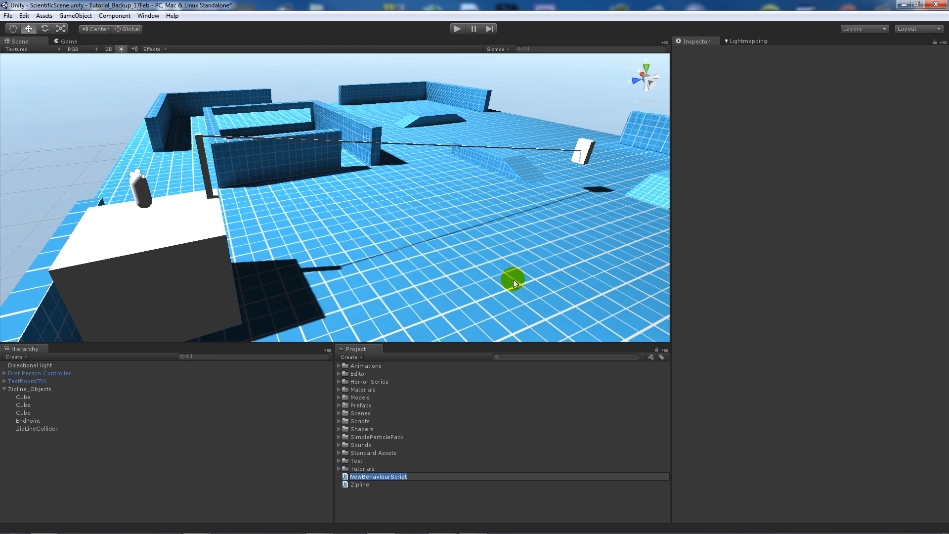
text(ActiviateZipline)
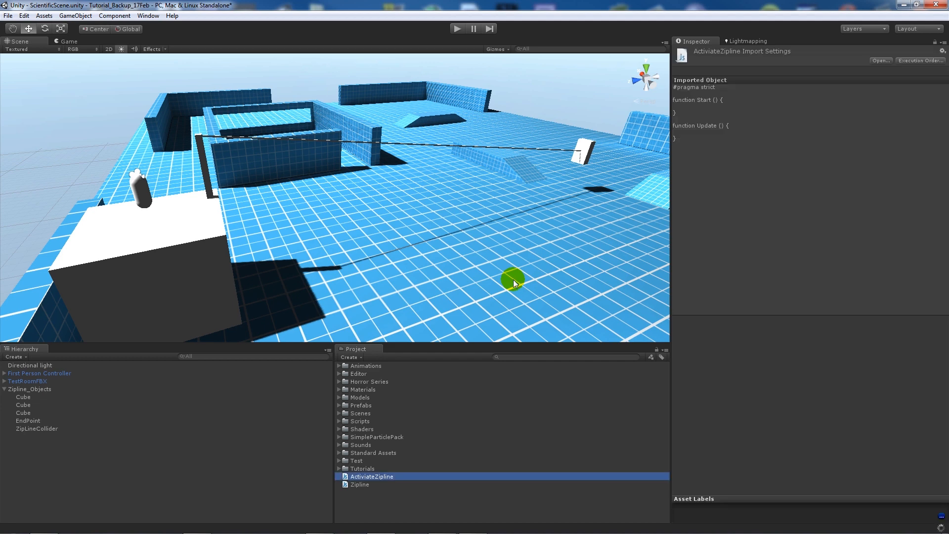
double_click(371, 476)
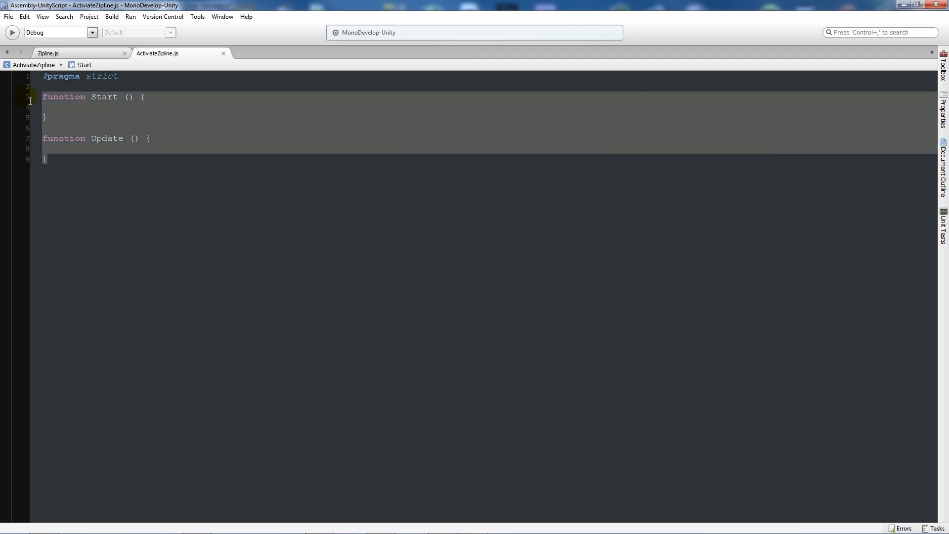
Declare private ziplineScript : Zipline and have Start find the Zipline component on the First Person Controller
text(private var)
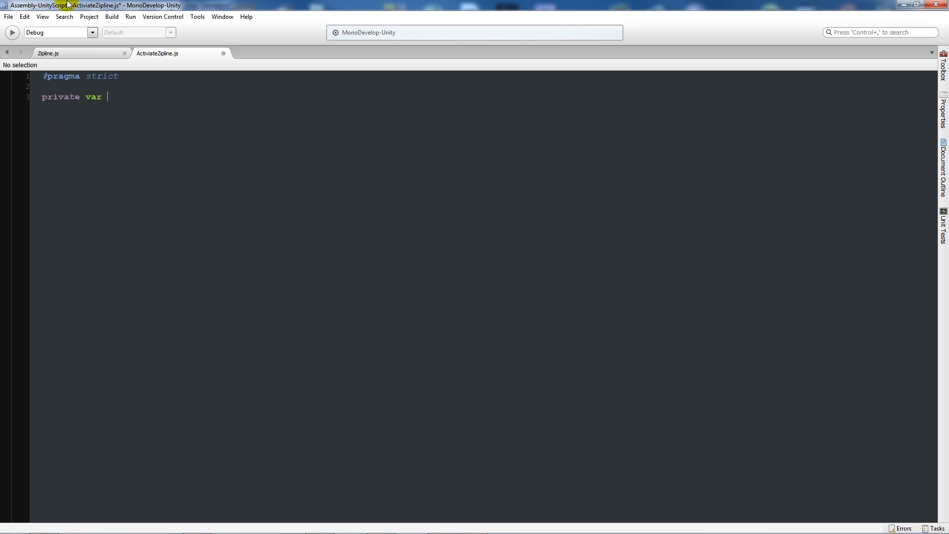
text(ziplineScrip)
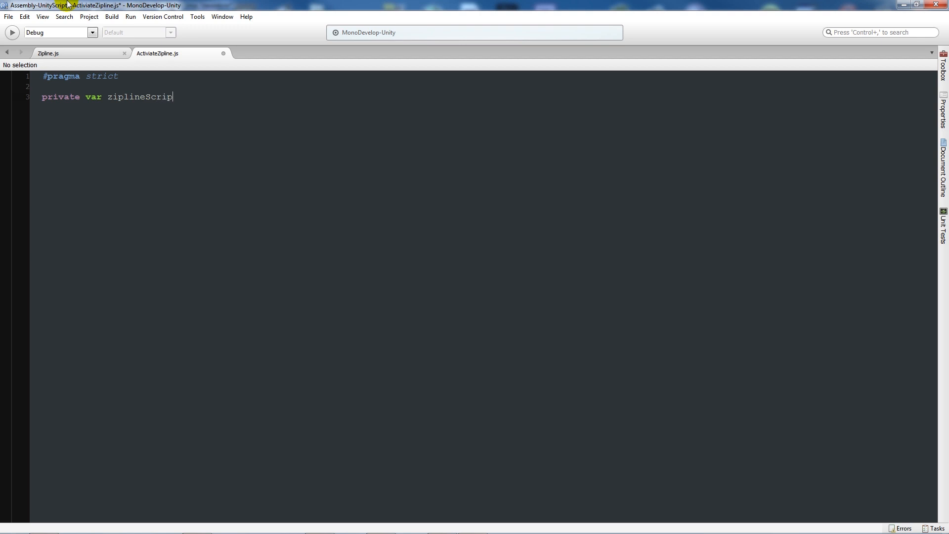
text(t :)
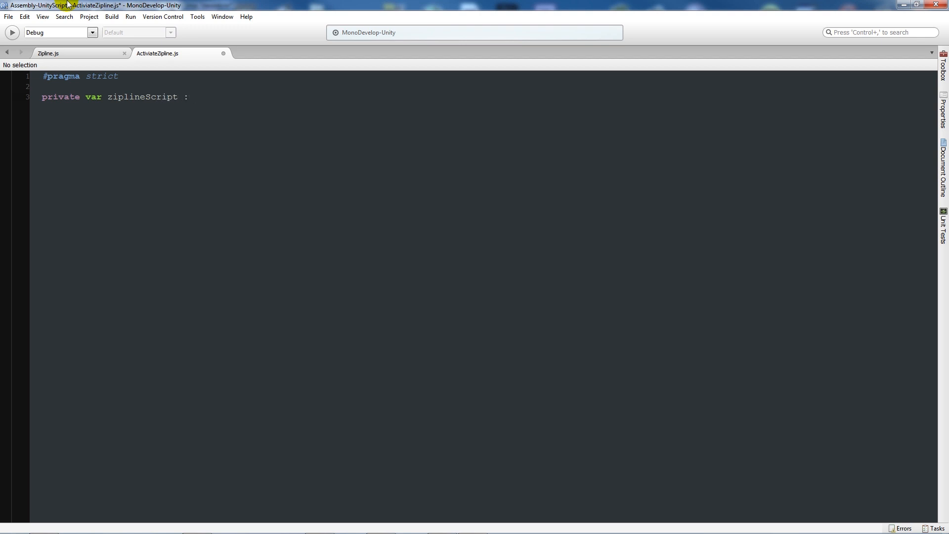
text(Zipline)
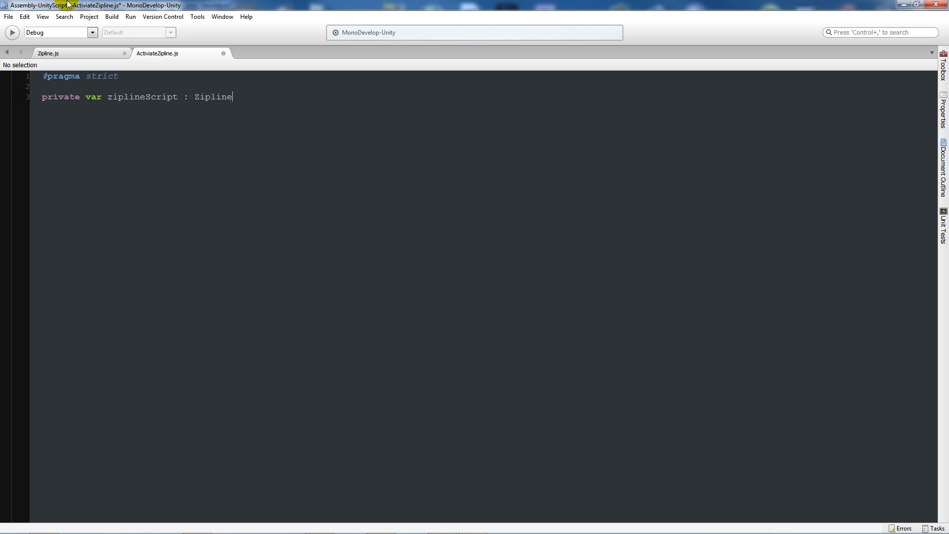
text(;)
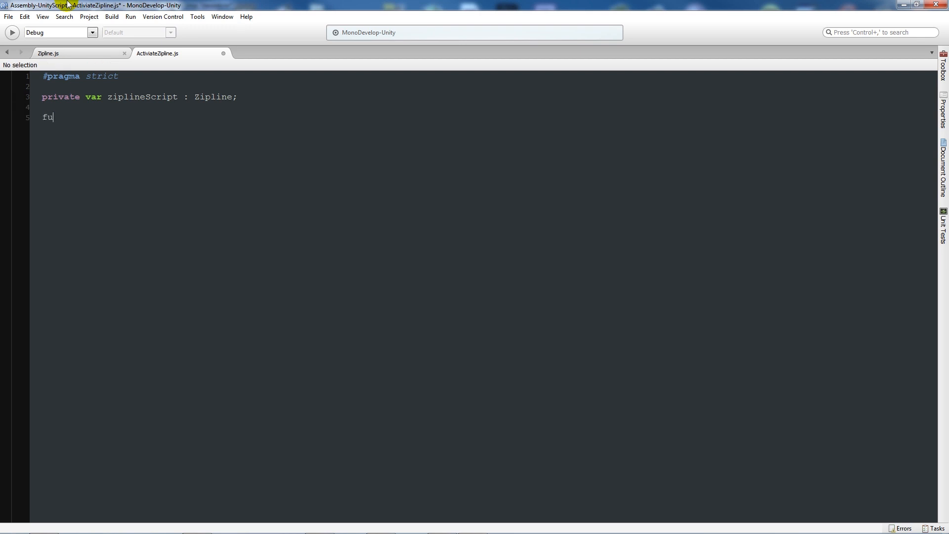
text(nction Start())
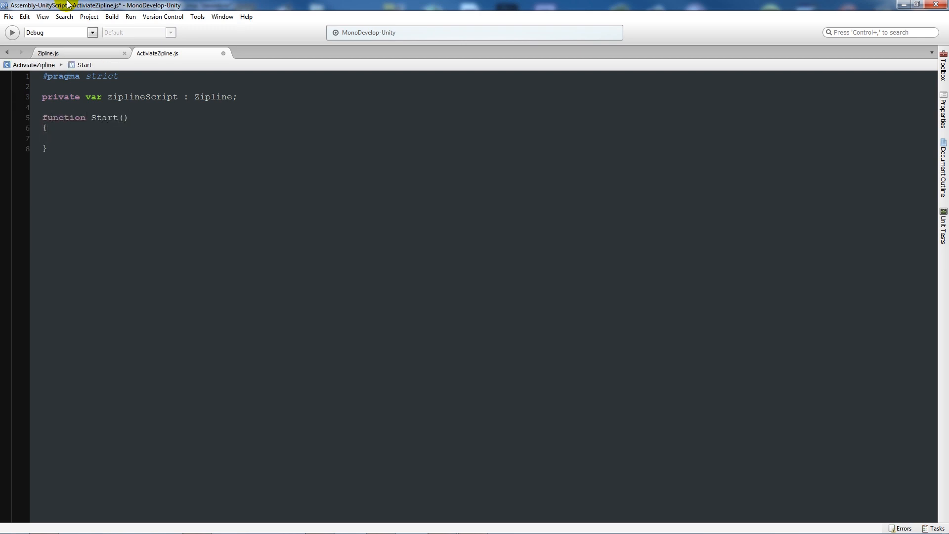
text(zipline)
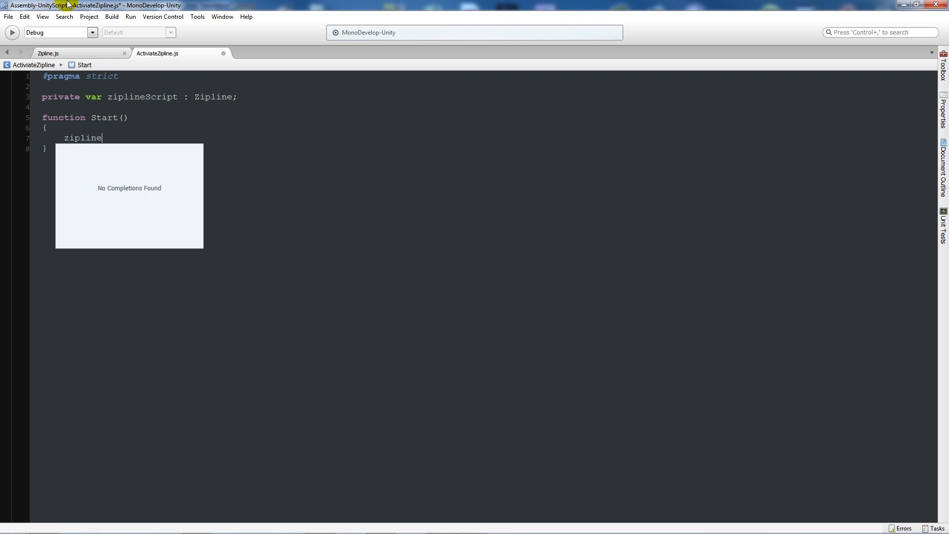
text(Script = GameObject.Find("£)
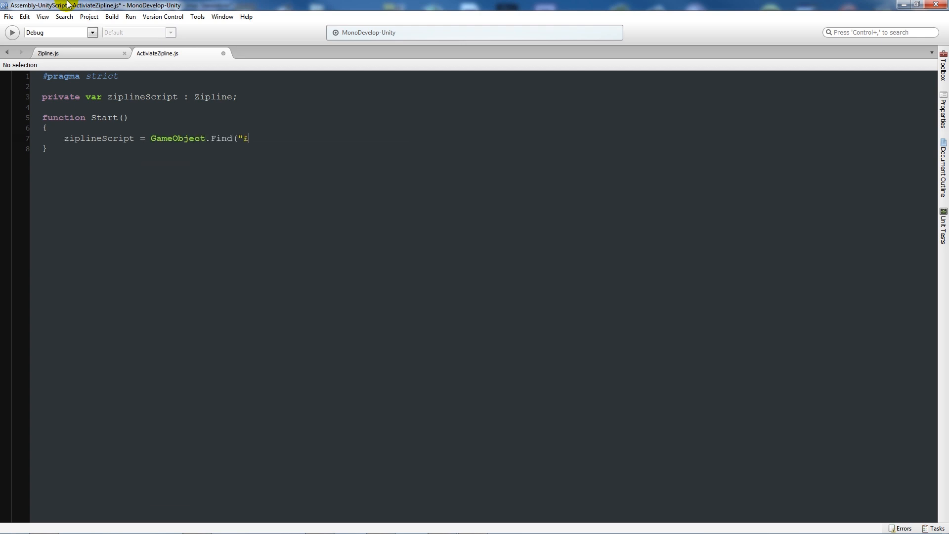
text(First Person Controller").GetComponent()
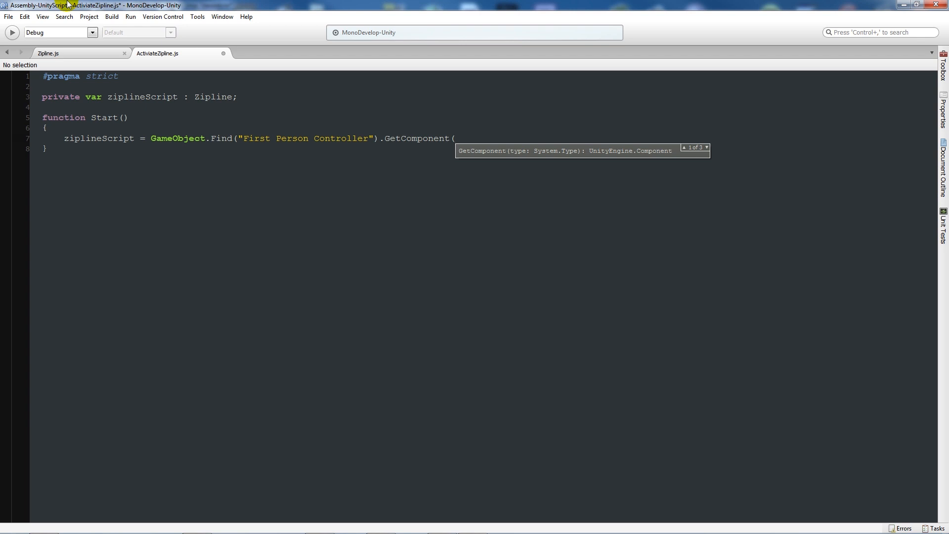
text(Ziplien)
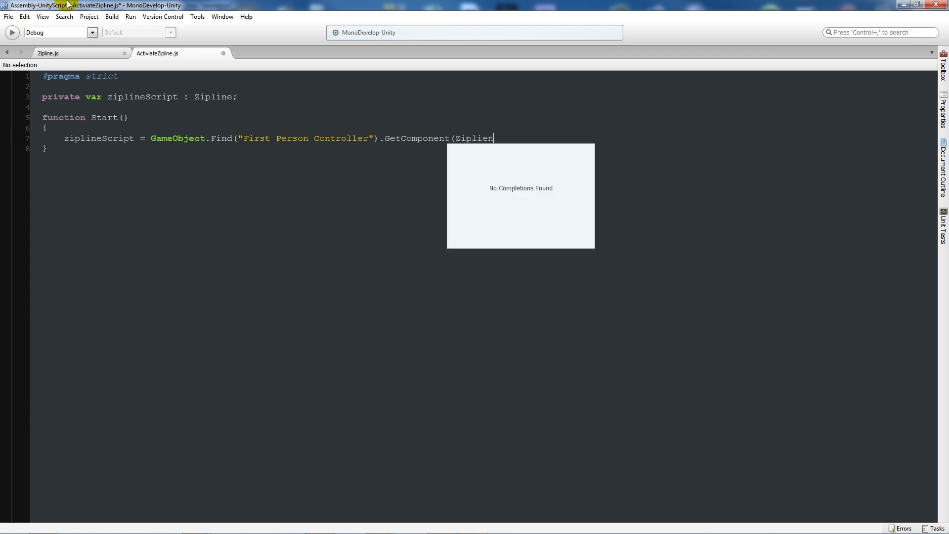
text(e);)
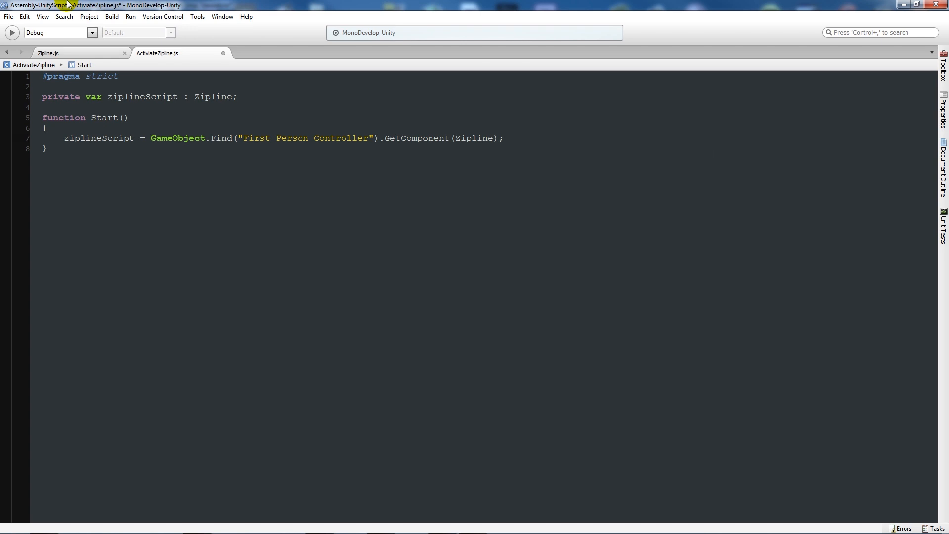
key(enter)
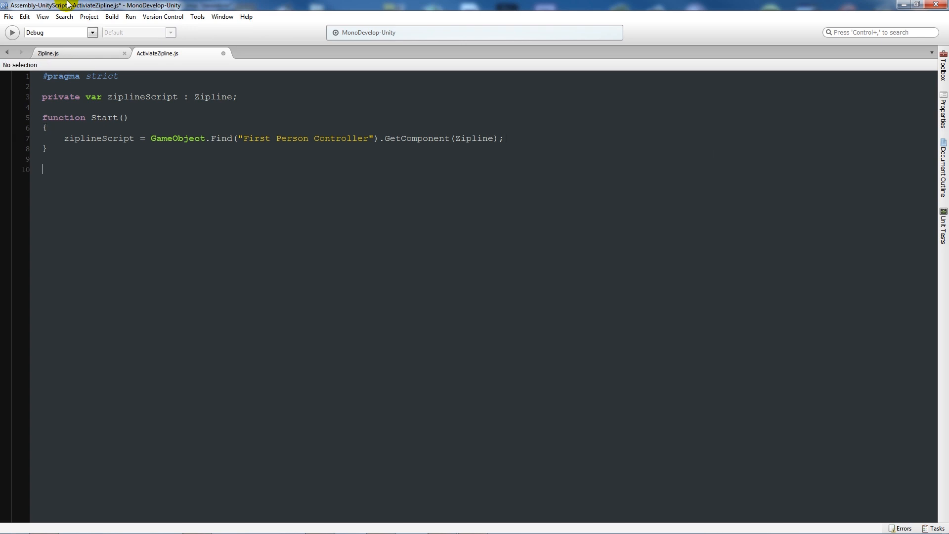
Add an OnTriggerEnter(Col : Collider) function that checks whether the entering object is the Player
text(function O)
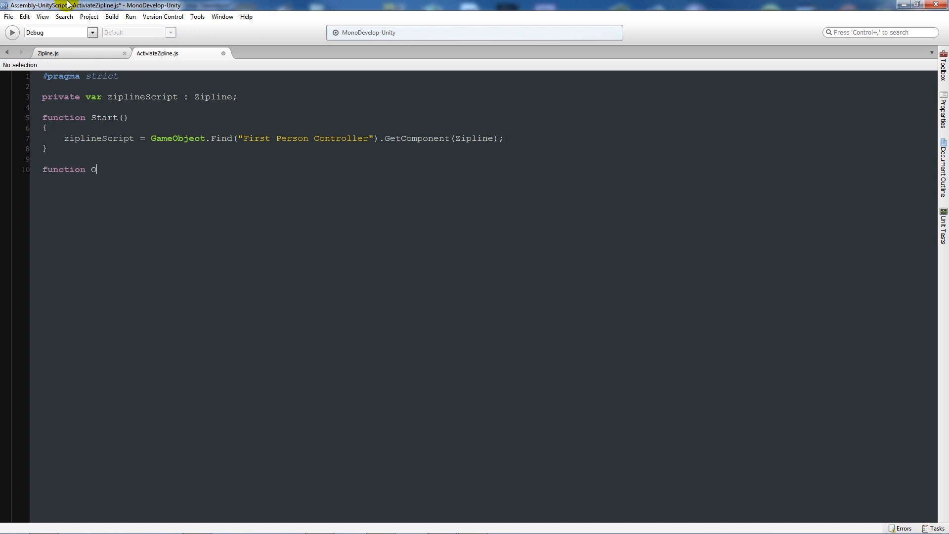
text(nTriggerE)
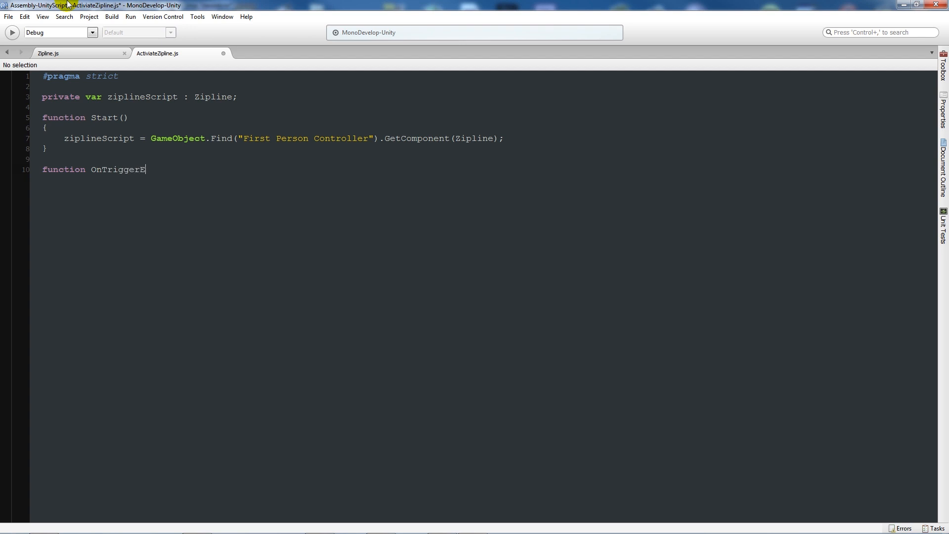
text(nter()
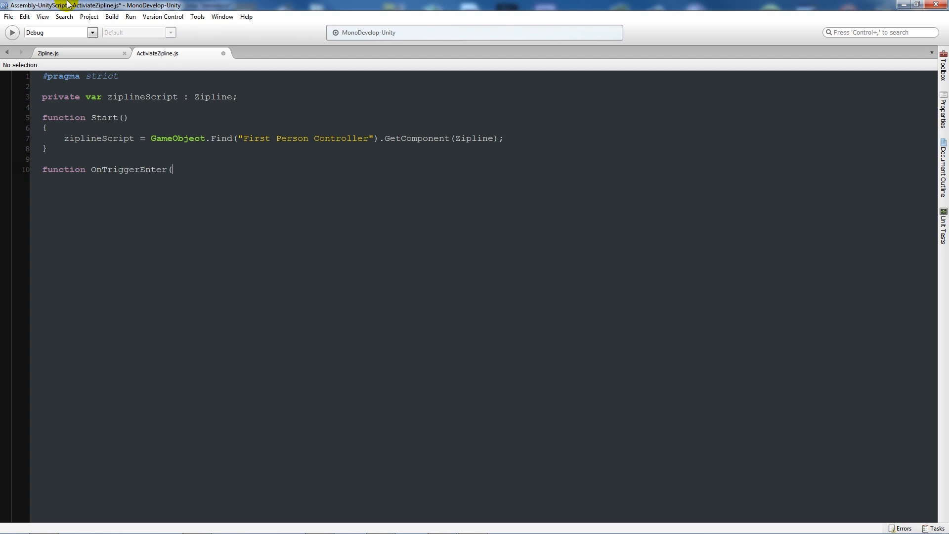
text(Col : Collider)
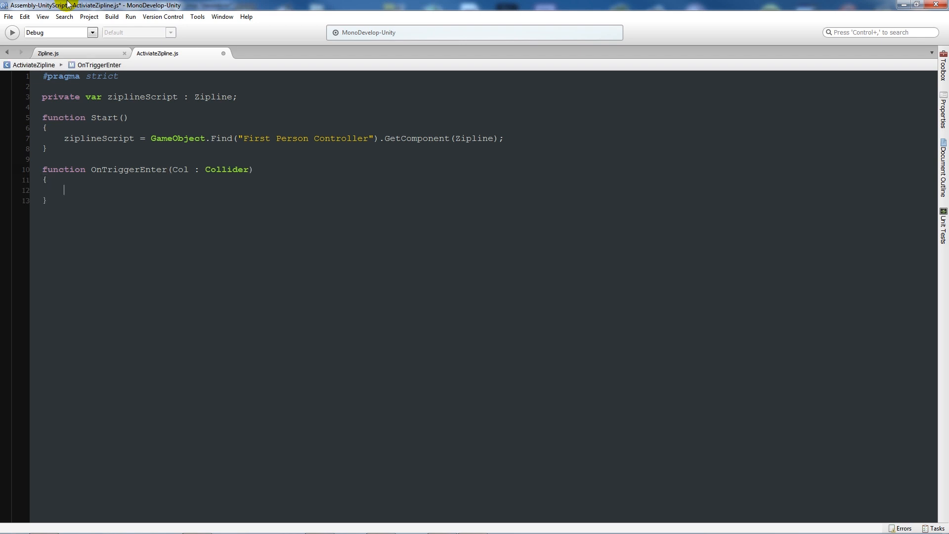
text(if(Col.)
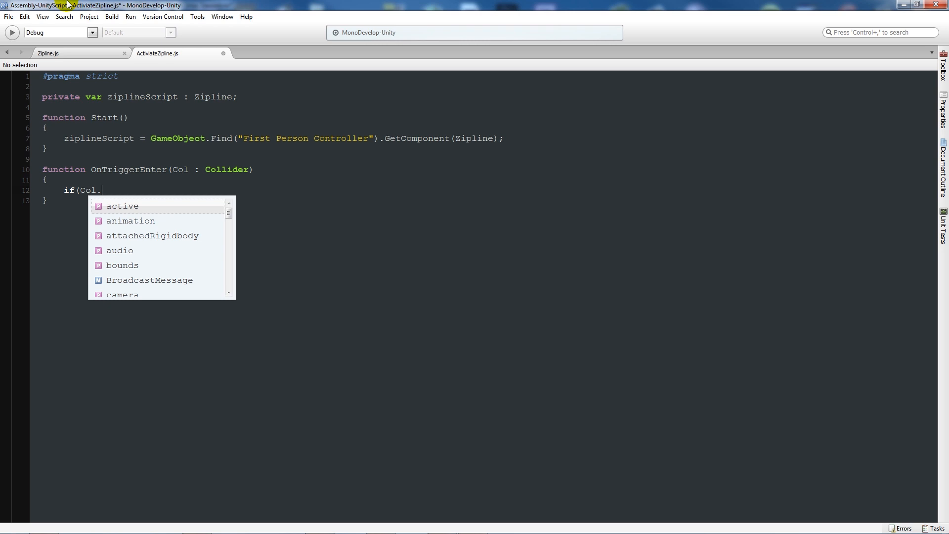
text(gameObject.tag ==)
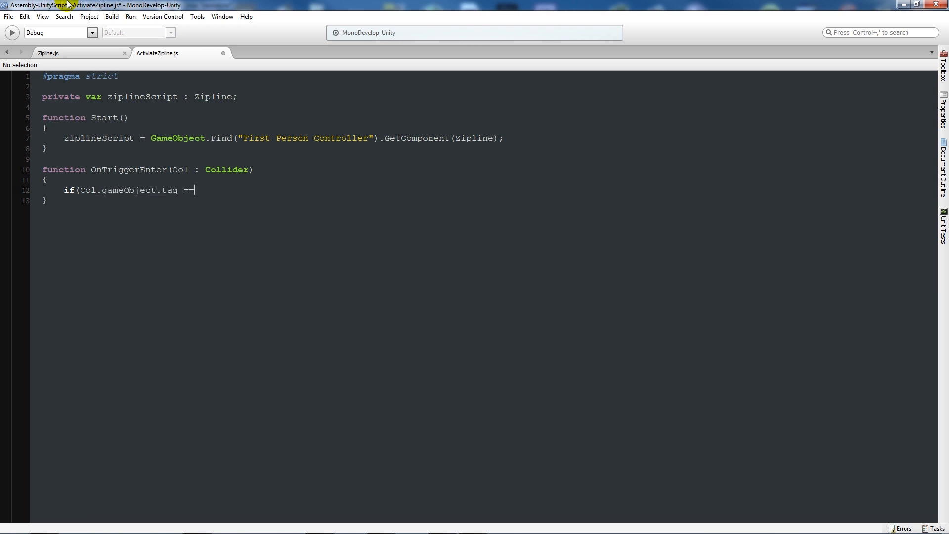
text("Player"))
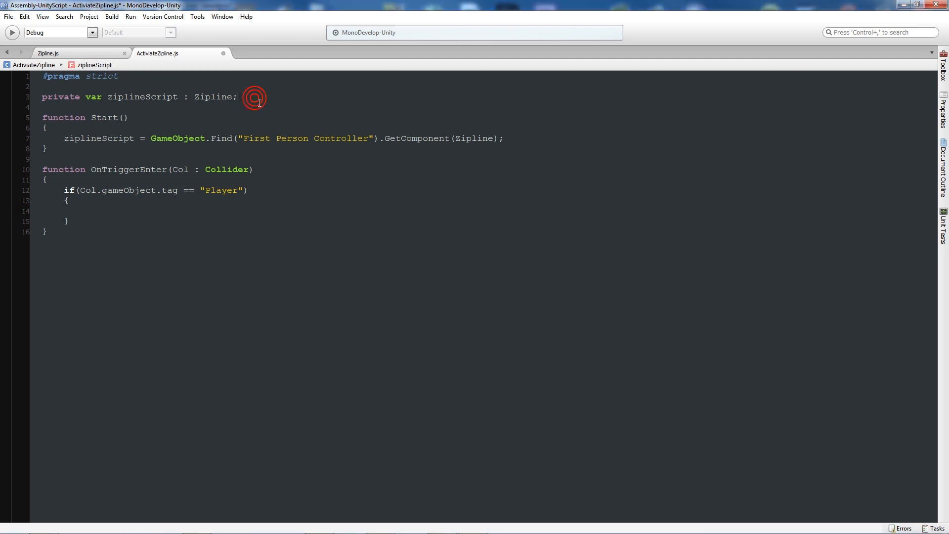
Declare private canZip as a boolean initialised to false
text(private v)
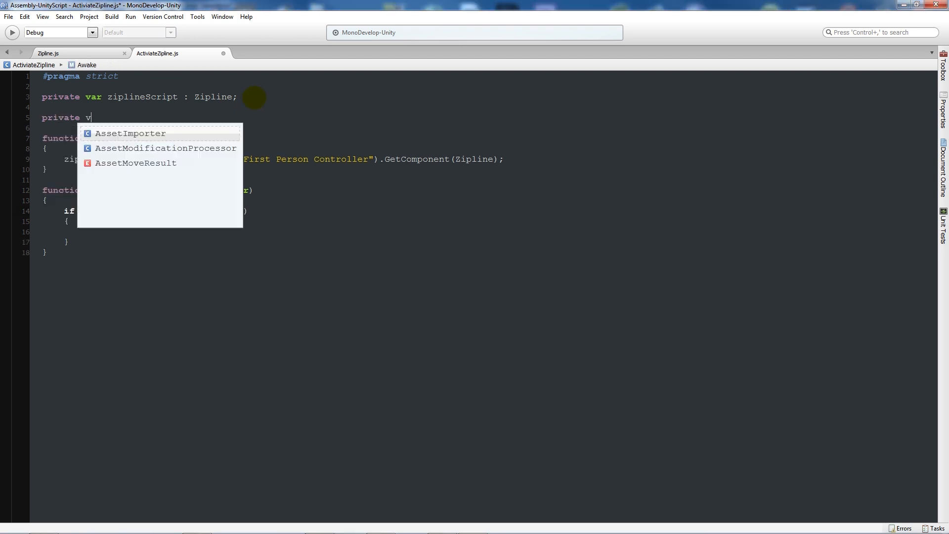
text(an)
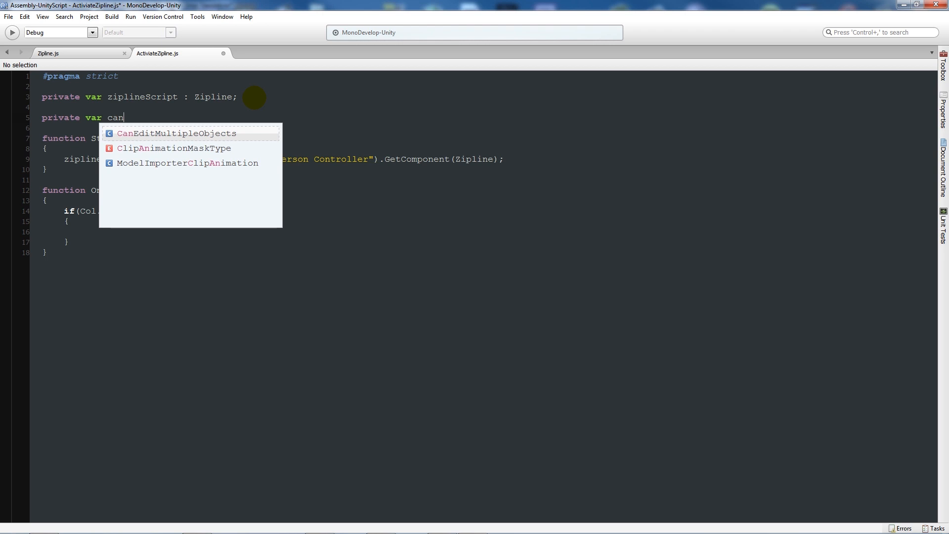
text(Zip)
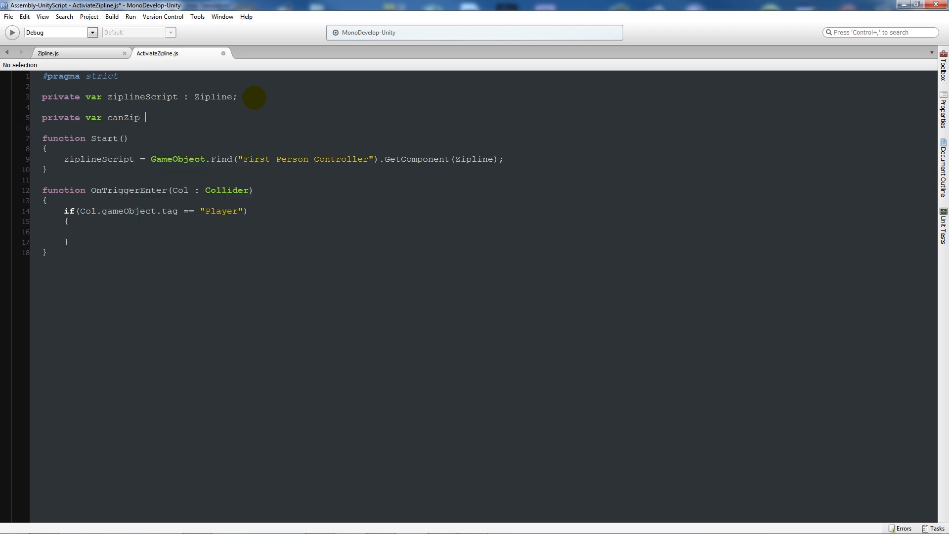
text(: boolean =)
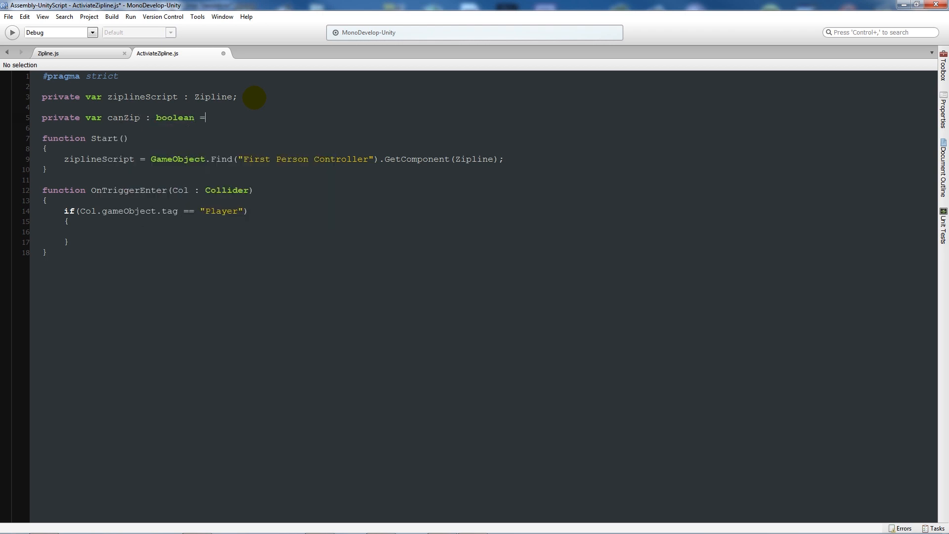
text(FalseString;)
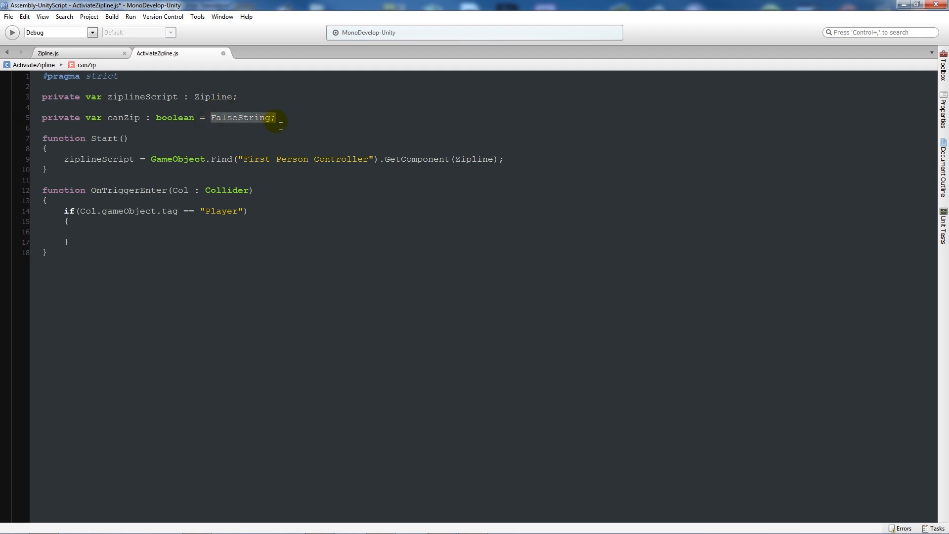
text(false)
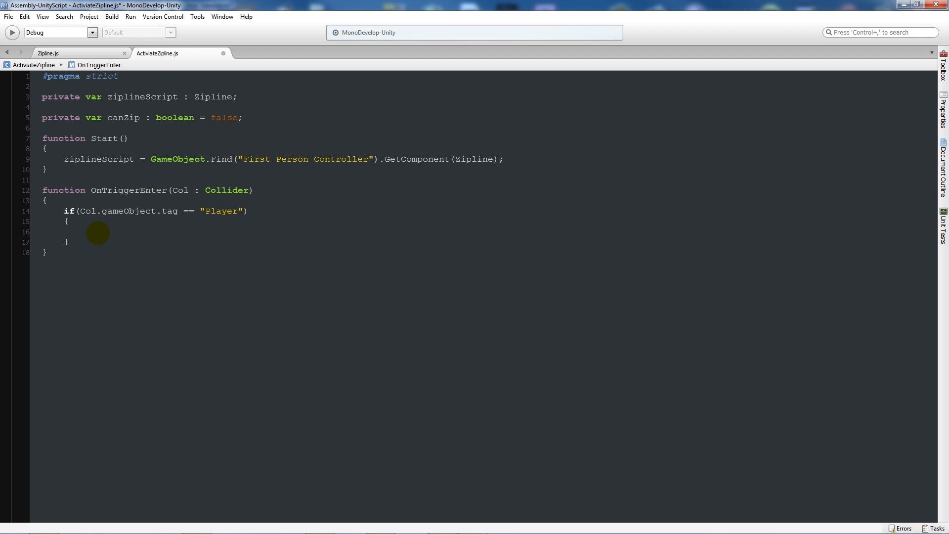
Inside the Player check, toggle canZip with canZip = !canZip
click(85, 232)
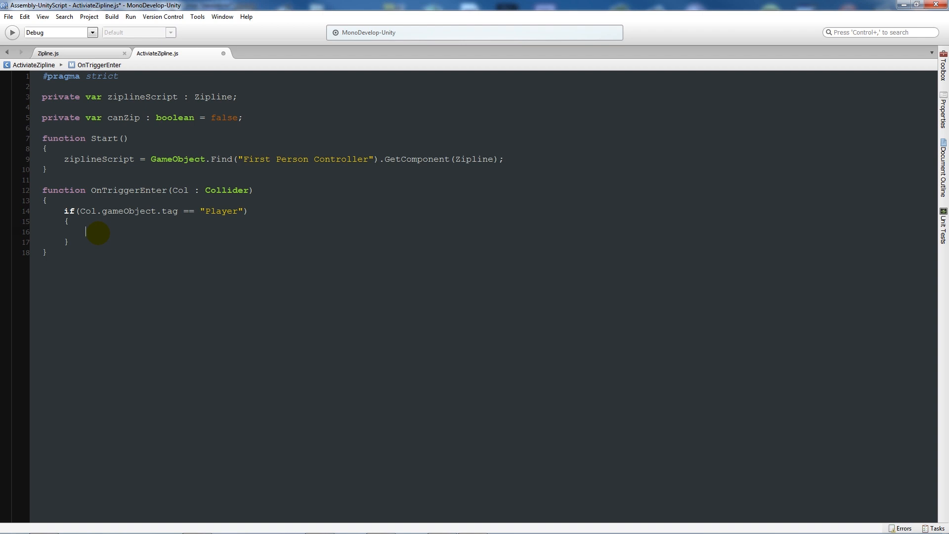
text(can)
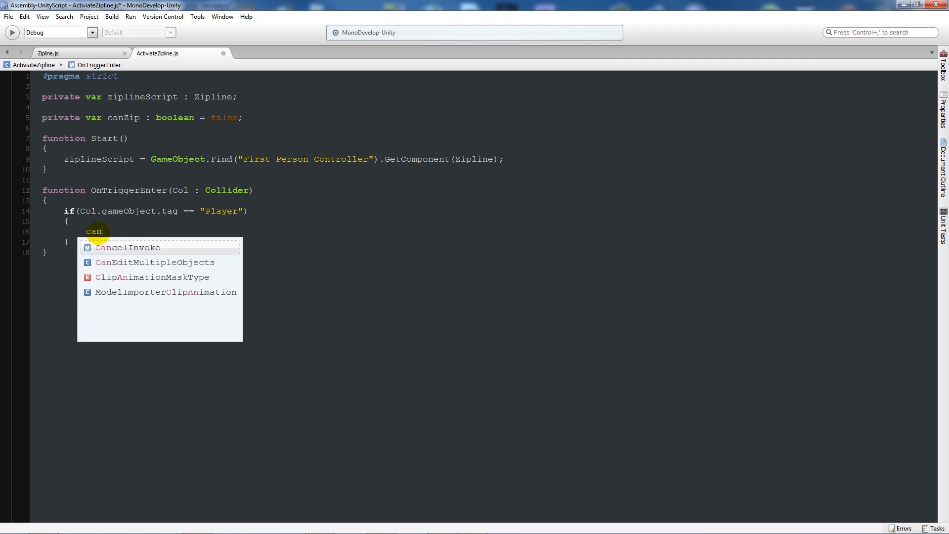
text(Zip = !)
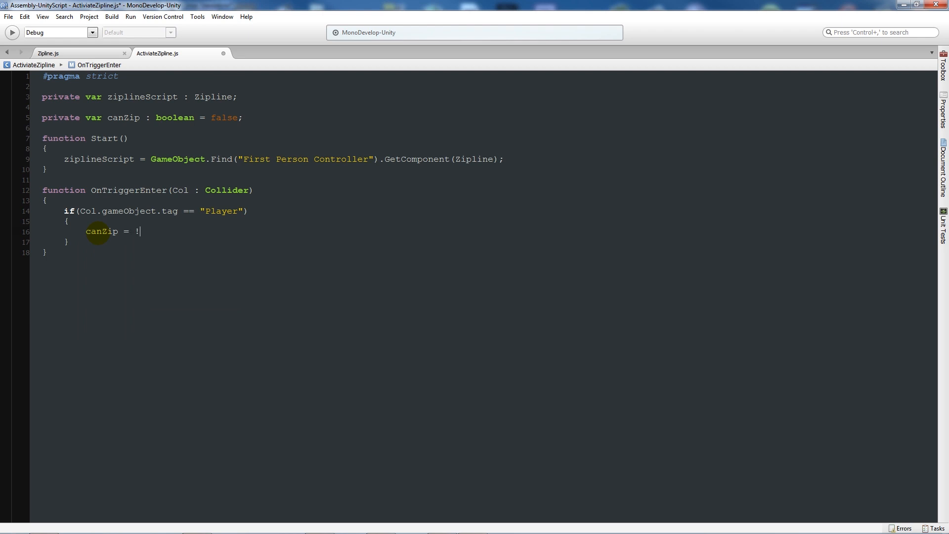
text(can)
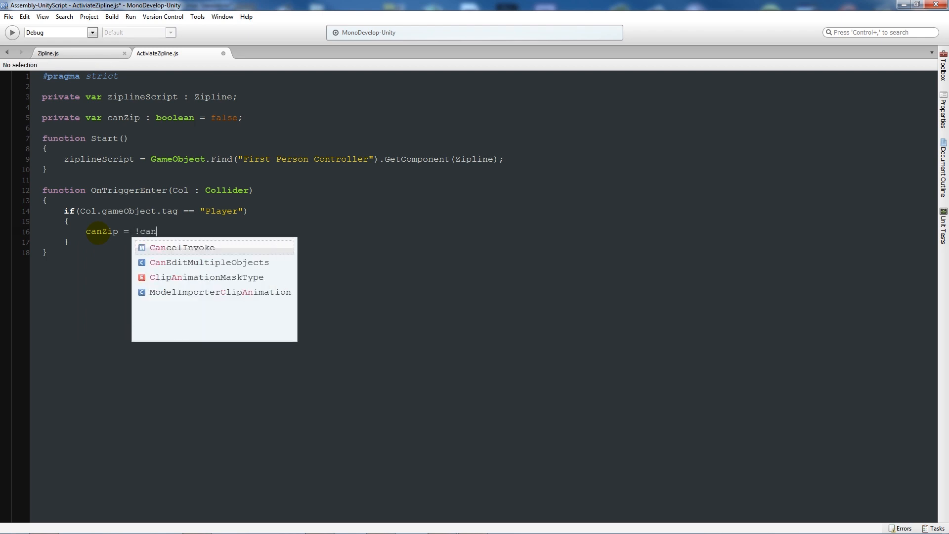
text(Zip;)
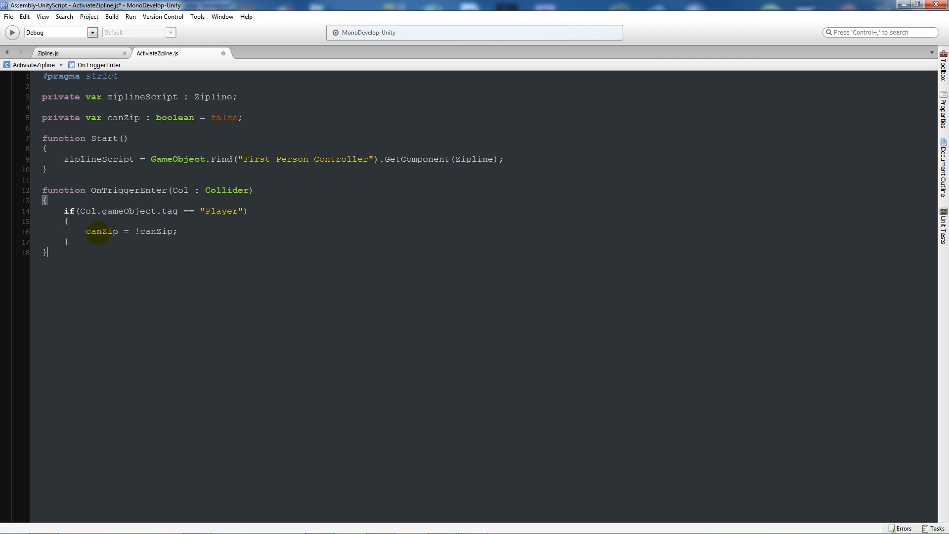
text(function)
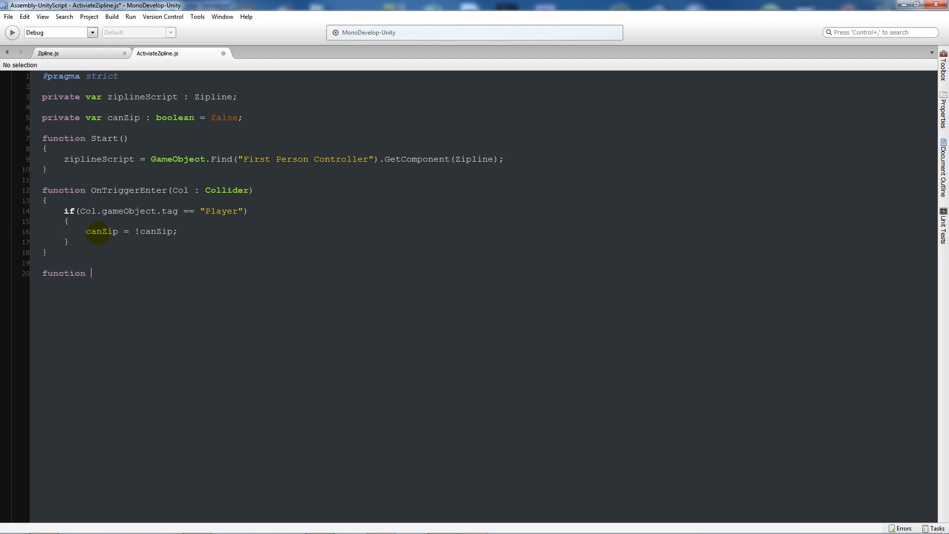
Add an Update function with a condition on canZip and Input.GetKeyDown("f")
text(Update())
text(if()
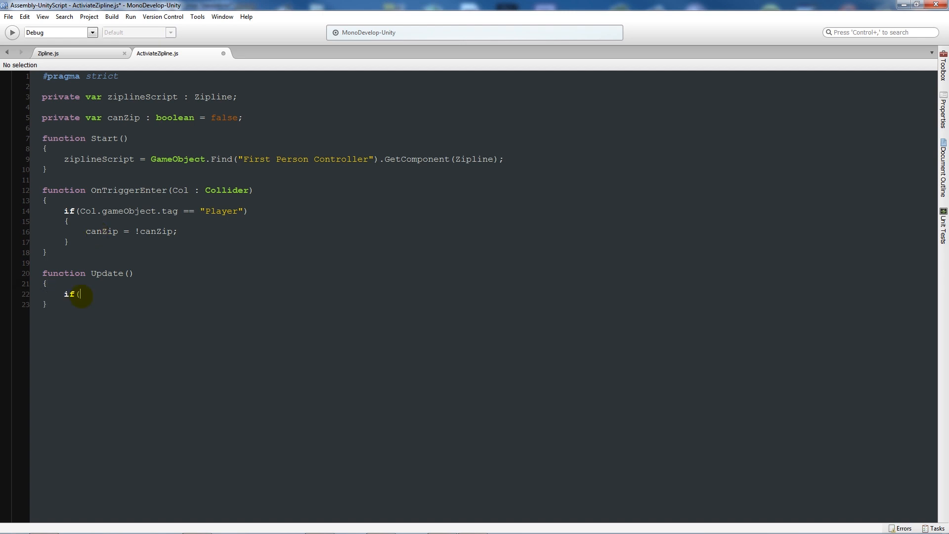
text(!canZ)
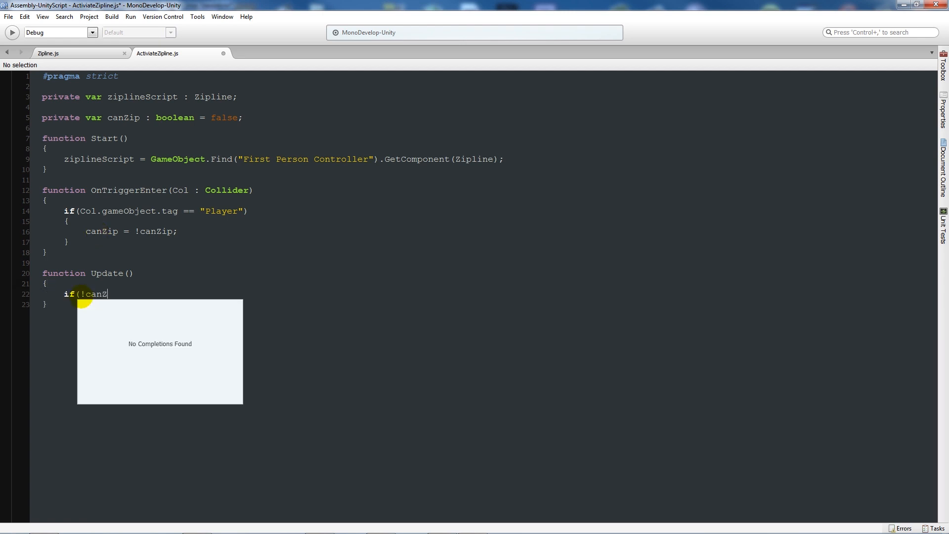
text(ip &&)
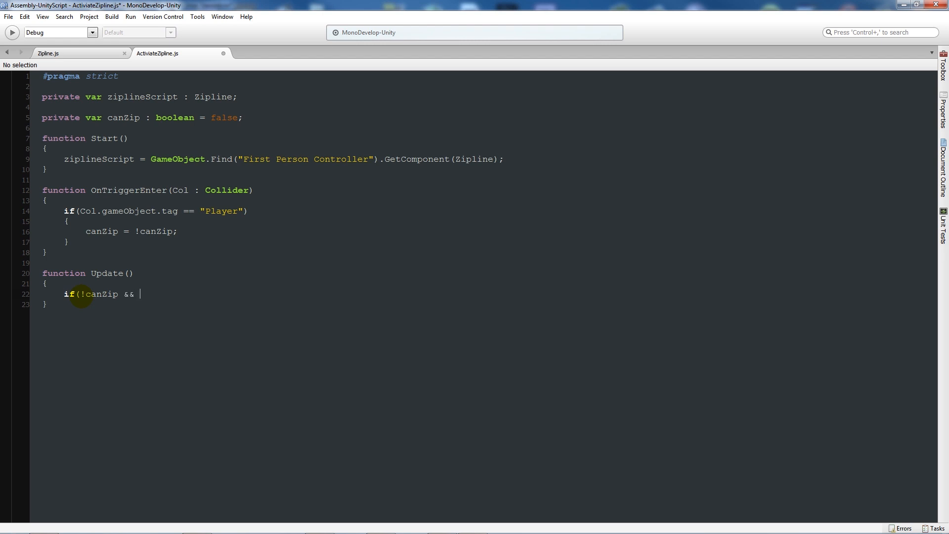
text(Input.Getk)
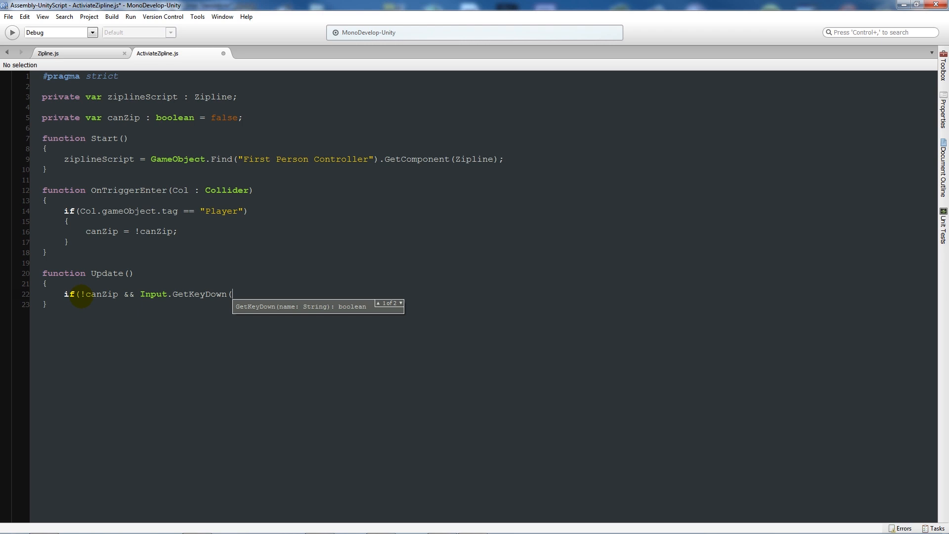
text("f)
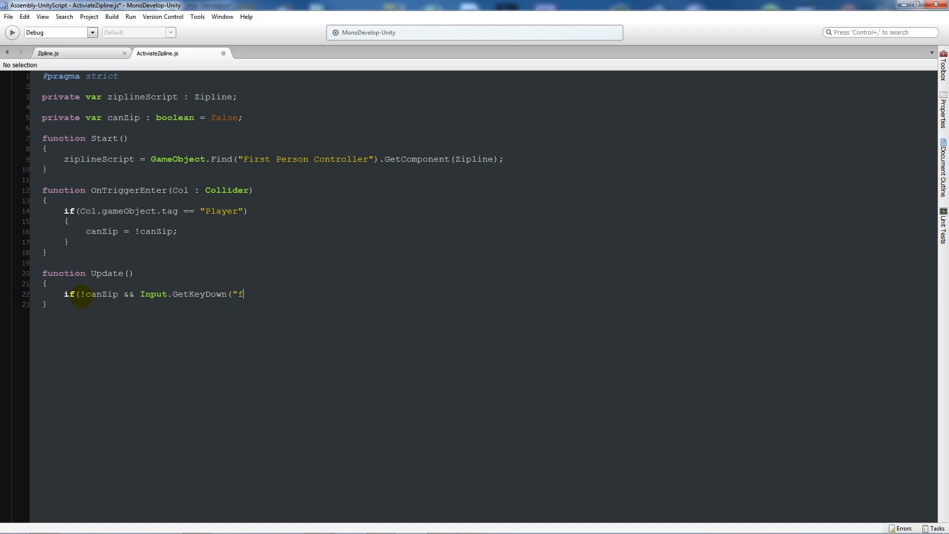
text(")))
text({)
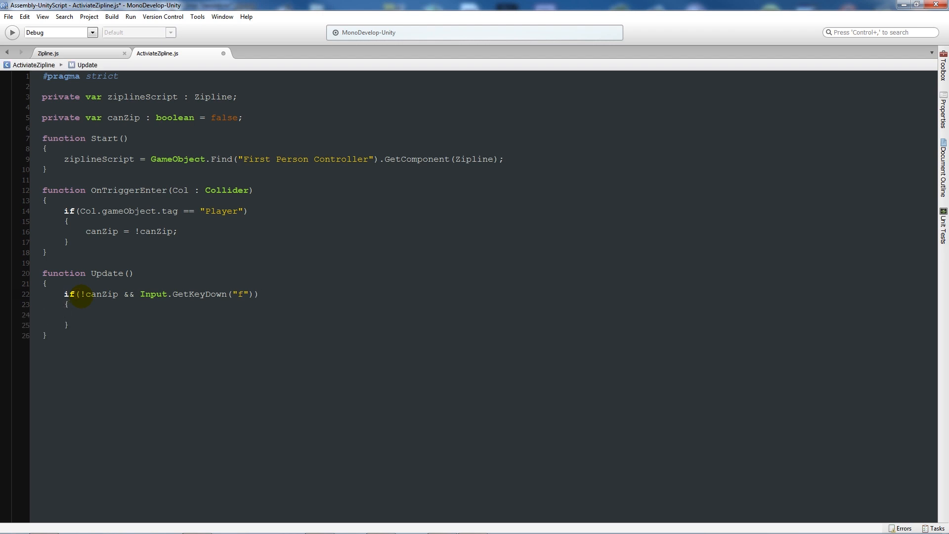
Call ziplineScript.UseZipline() in that condition, then return to Zipline.js
text(ziplineScript.)
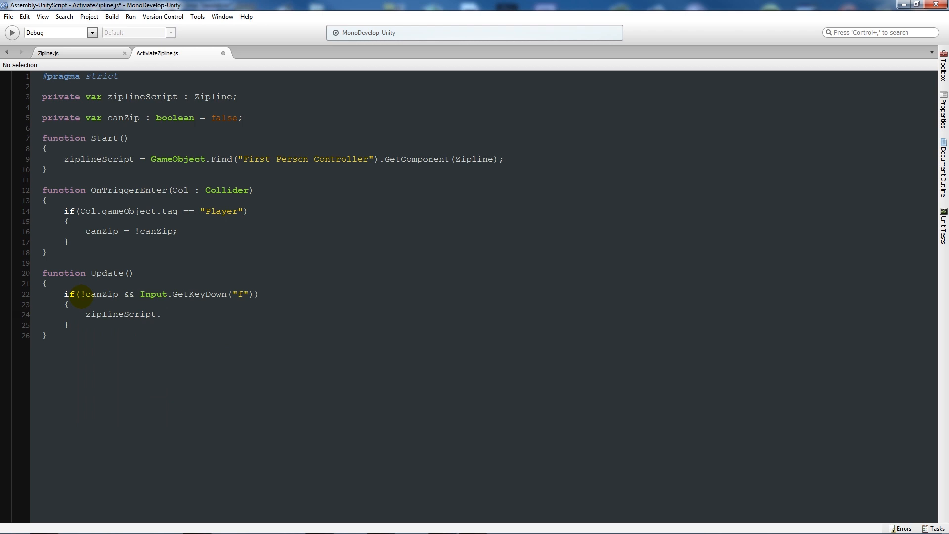
text(UseZipline())
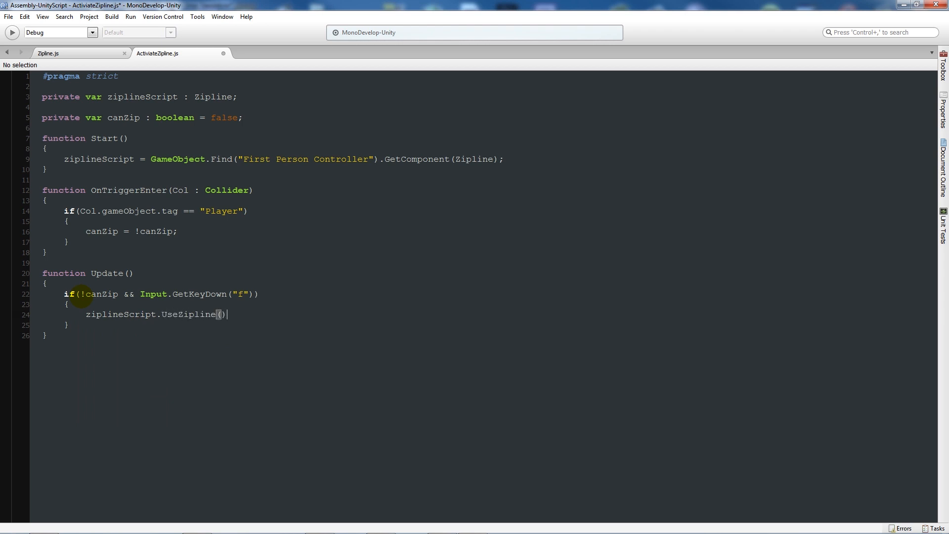
text(;)
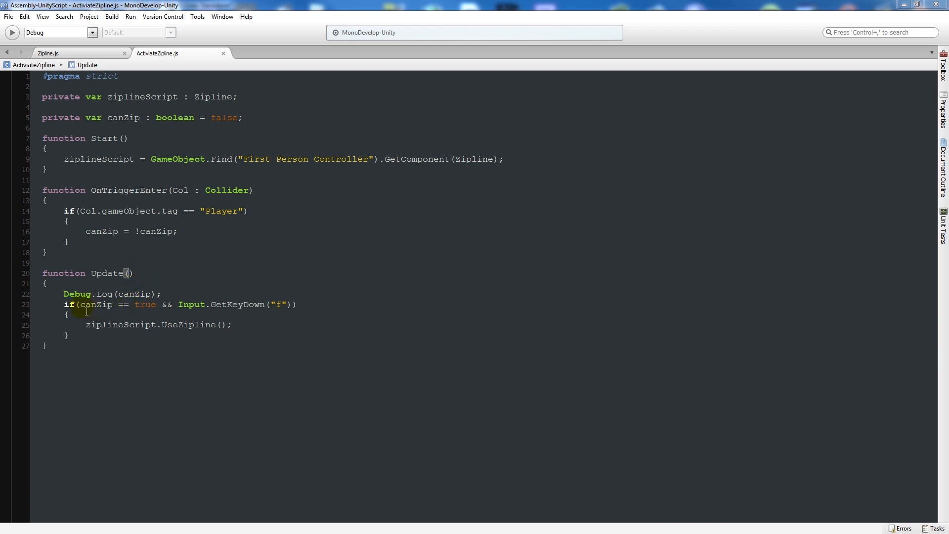
mouse_move(127, 311)
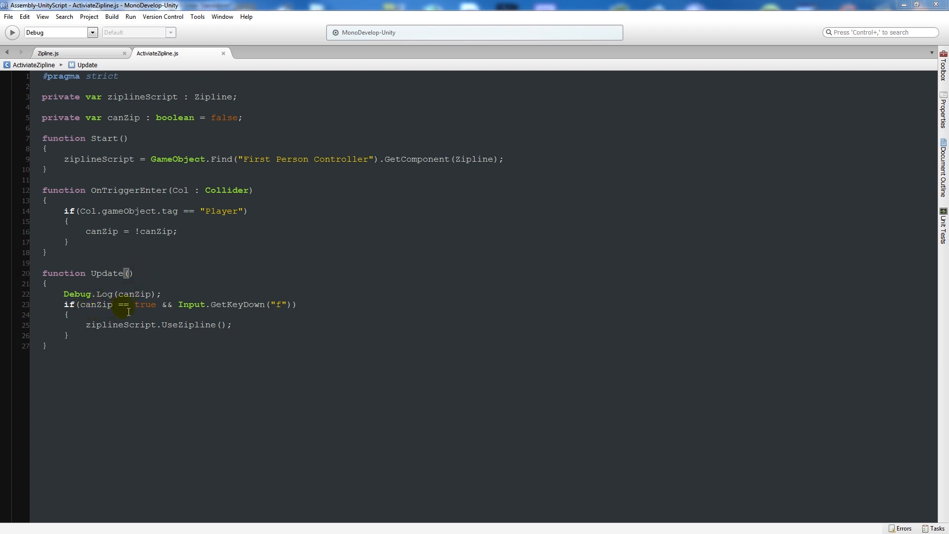
drag(79, 305, 156, 305)
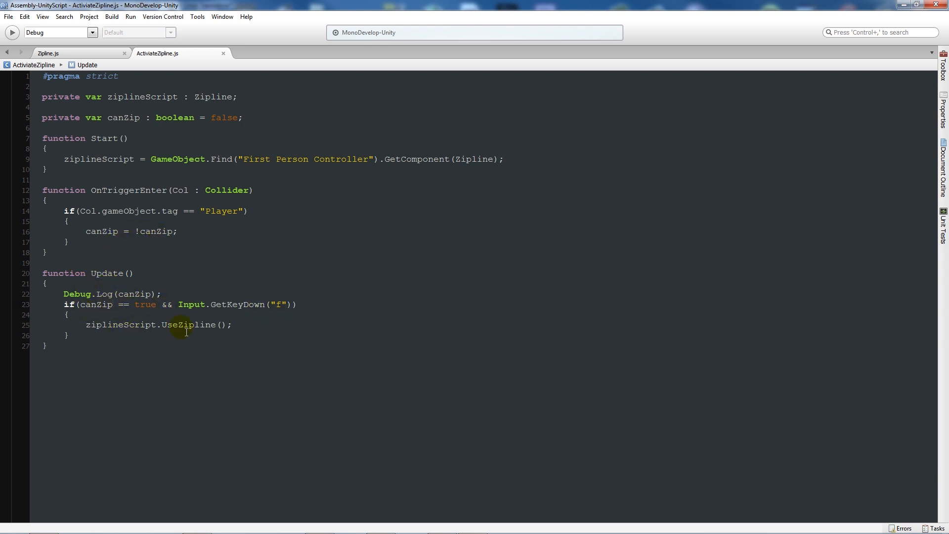
click(49, 53)
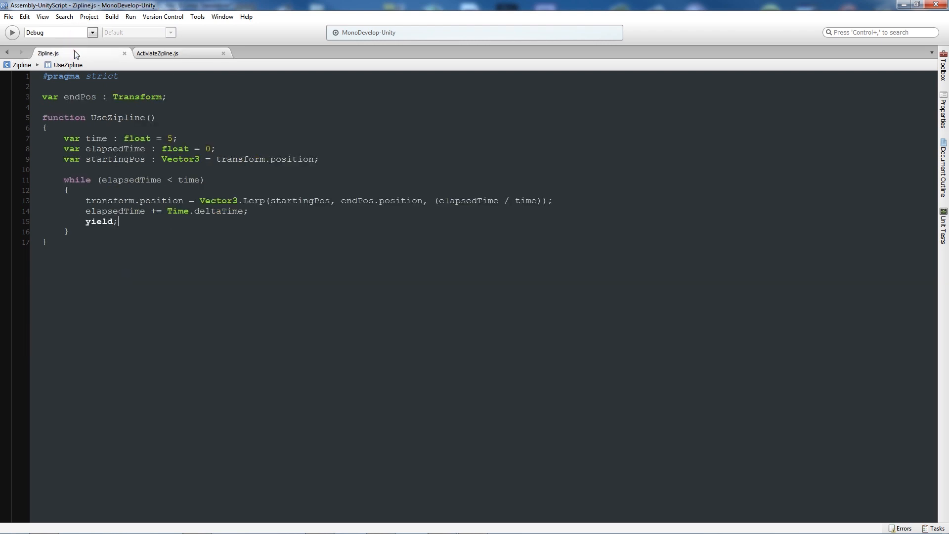
Playtest the zipline trigger in Unity, then return to ActivateZipline.js
click(158, 54)
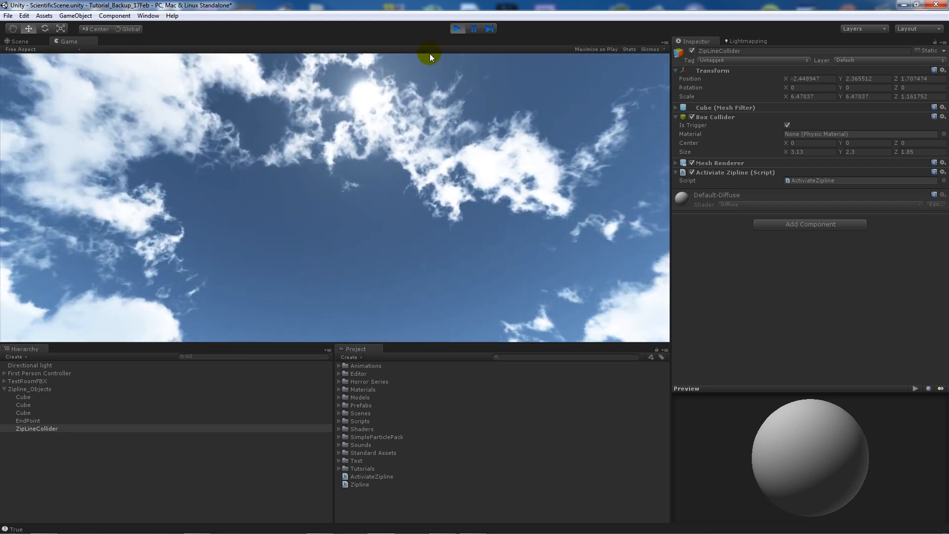
click(18, 40)
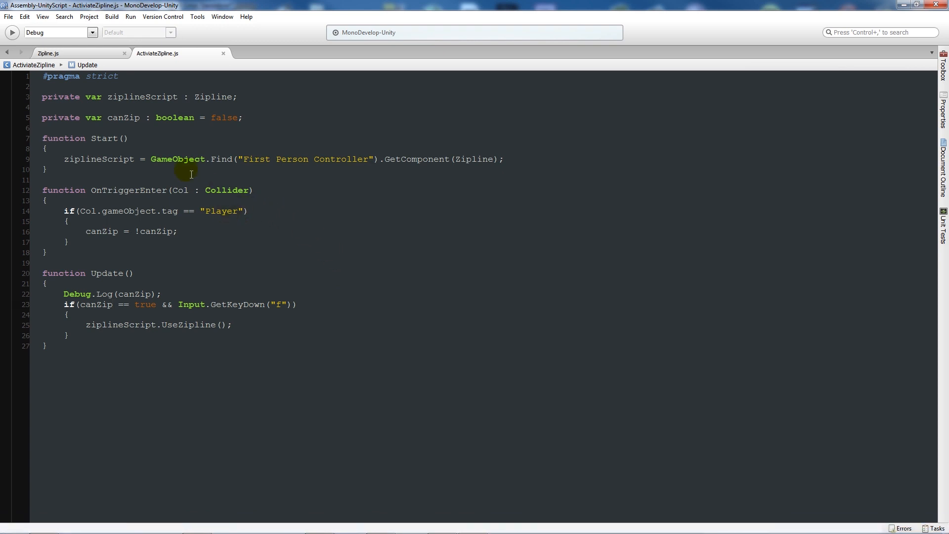
Playtest the zipline ride, keep var time at 5 in UseZipline and save Zipline.js
click(47, 53)
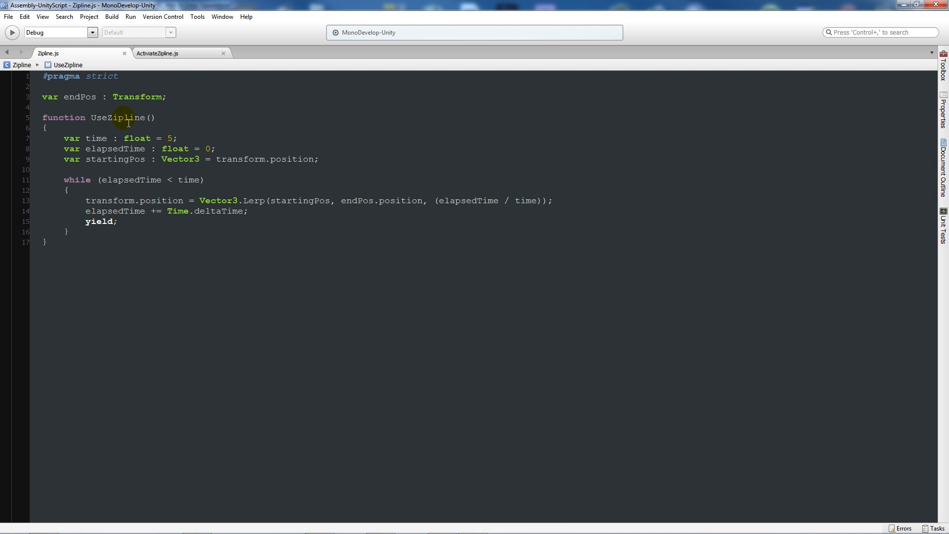
click(163, 139)
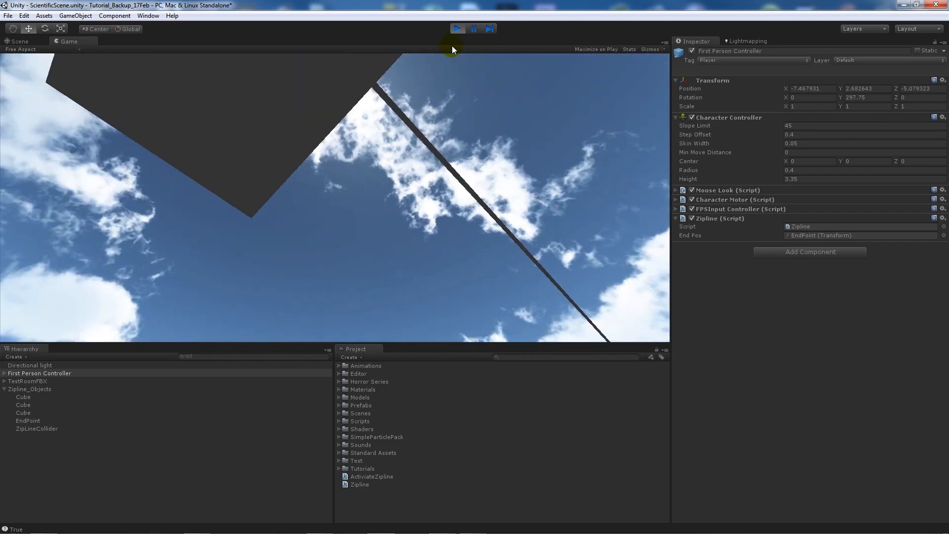
click(473, 523)
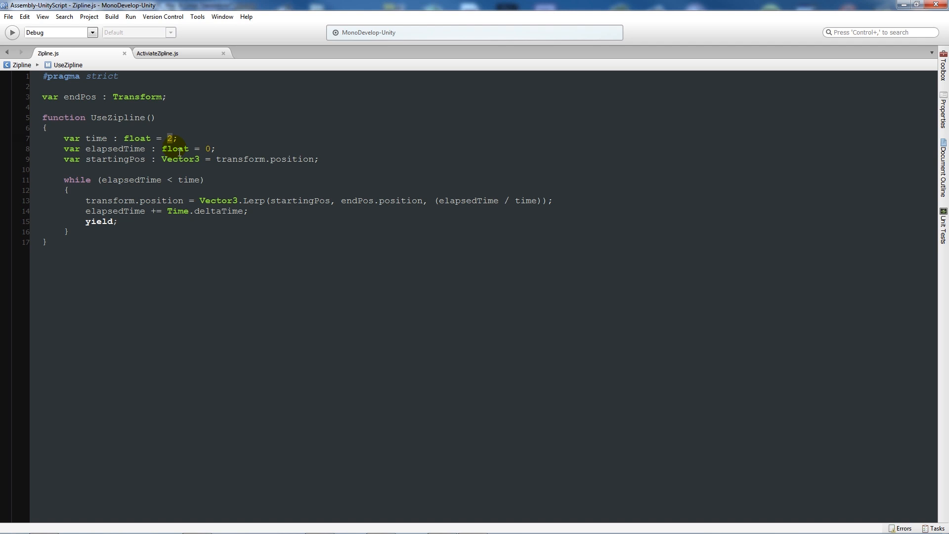
text(5)
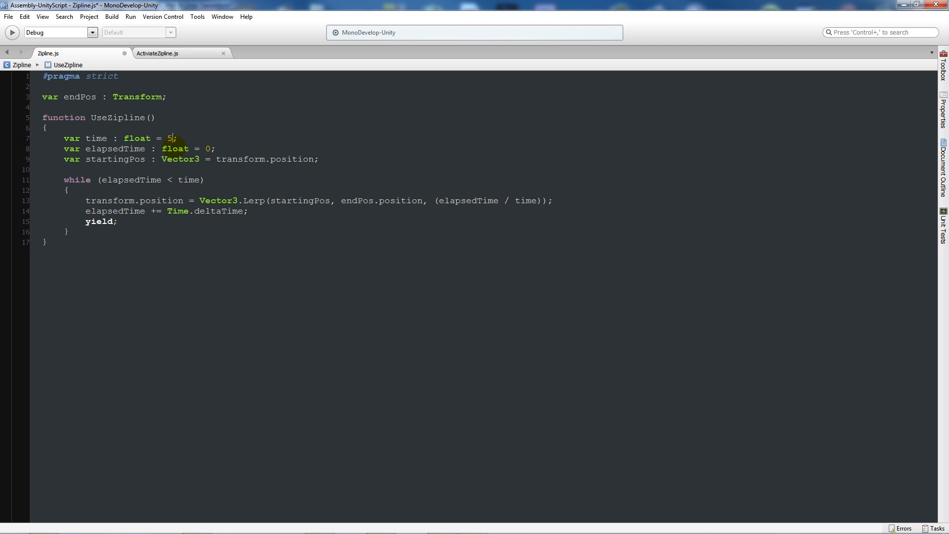
key(ctrl+s)
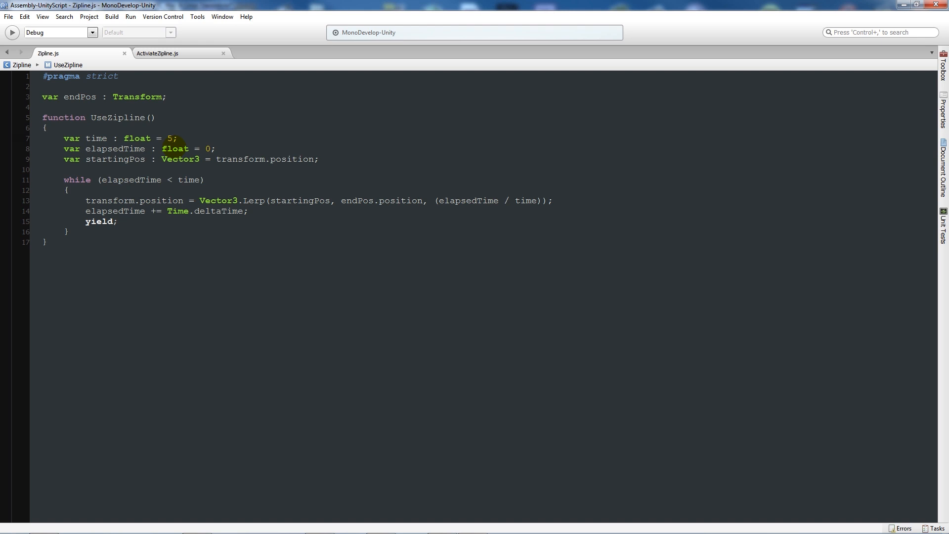
mouse_move(189, 53)
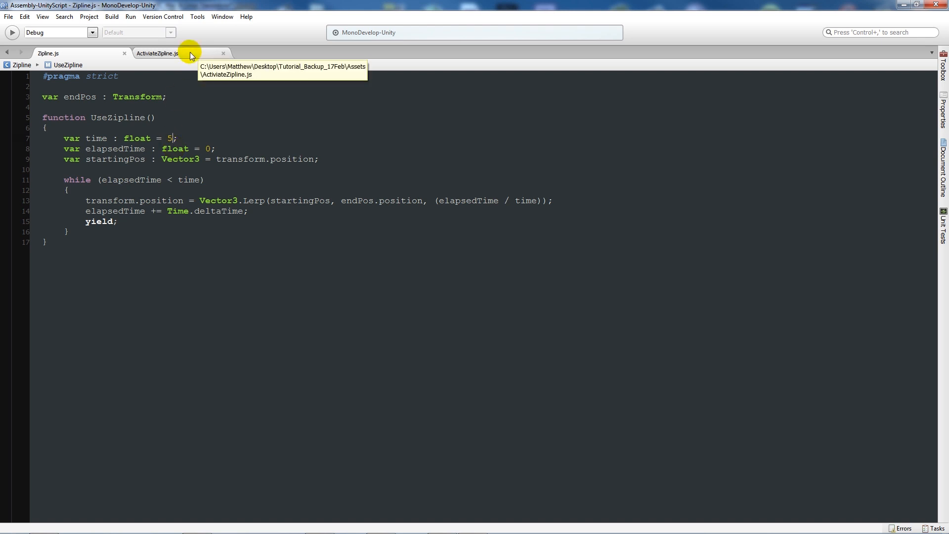